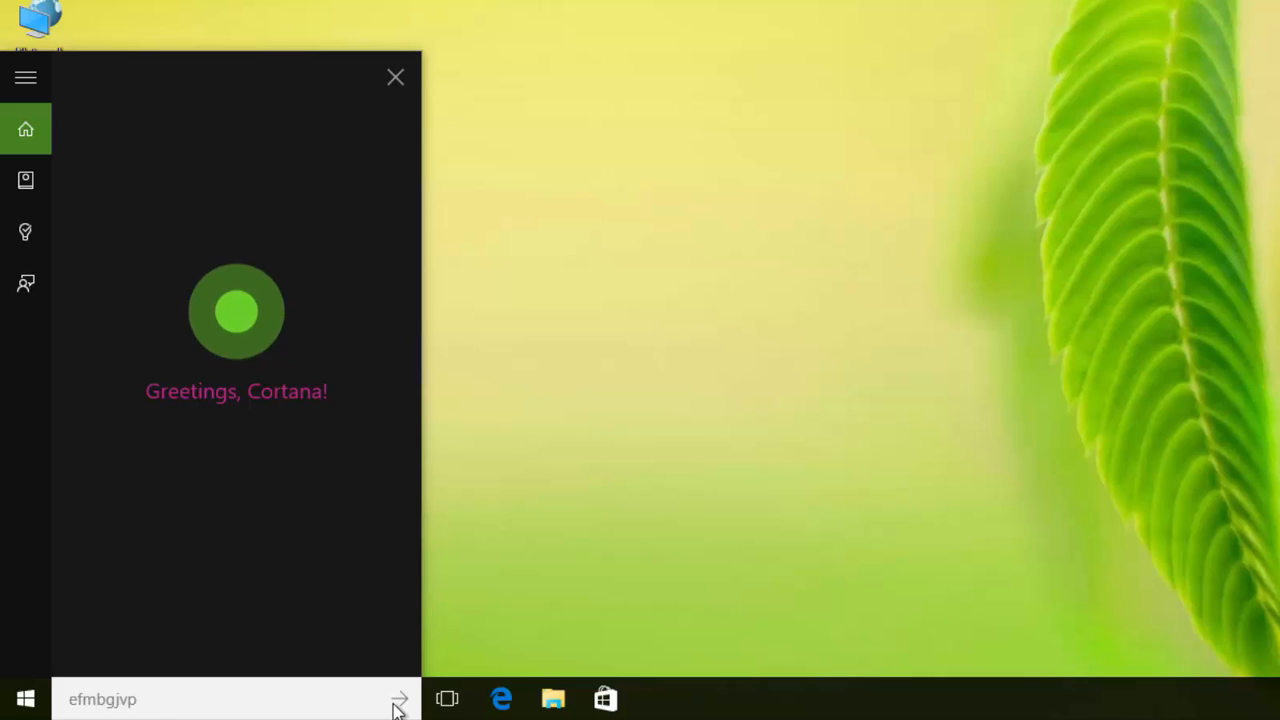
- Ask Cortana to sing a song, then to sing another, getting Danny Boy and Frère Jacques lyrics
{"action": "type", "text": "sing me a song."}
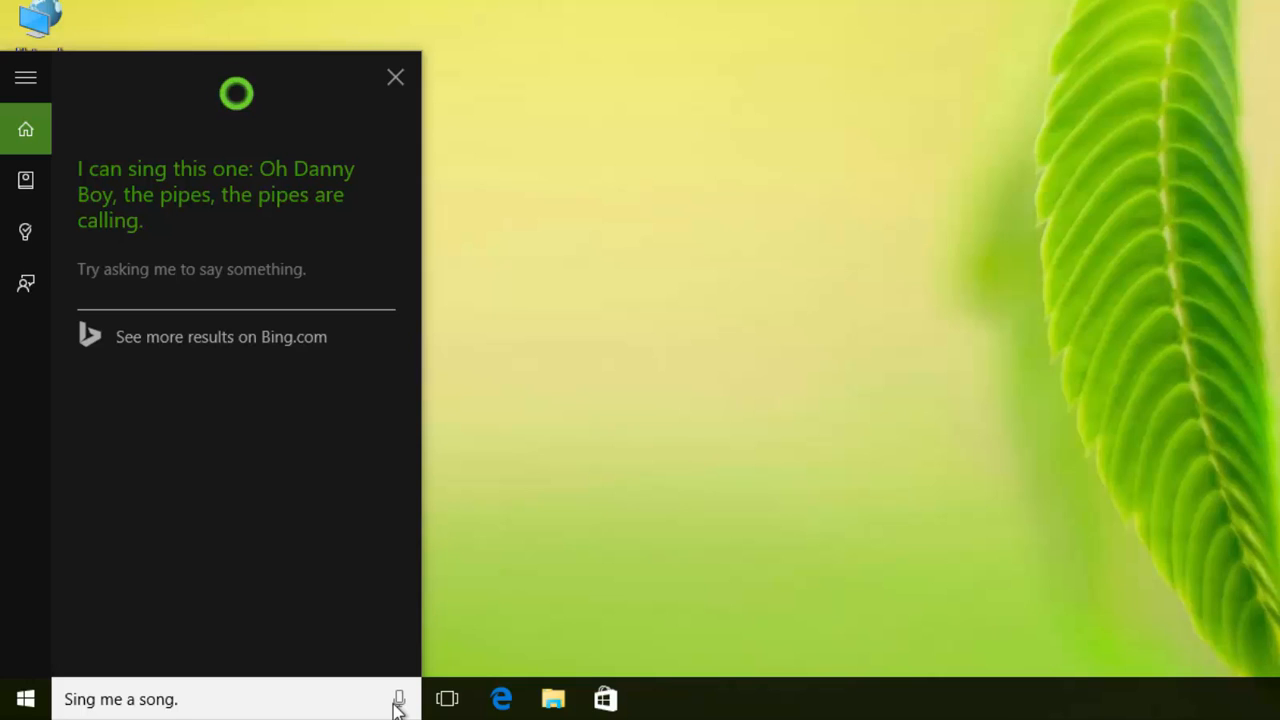
{"action": "left_click", "coordinate": [400, 700]}
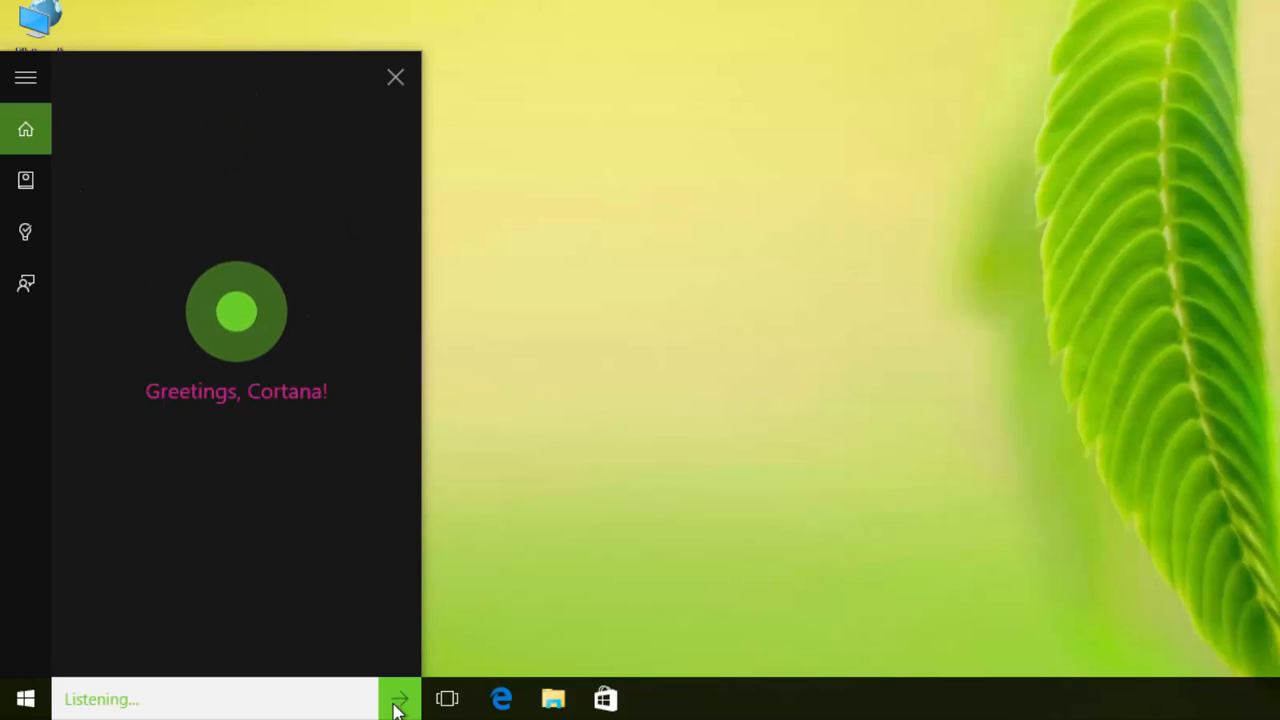
{"action": "type", "text": "can you sing a ysnikpzk"}
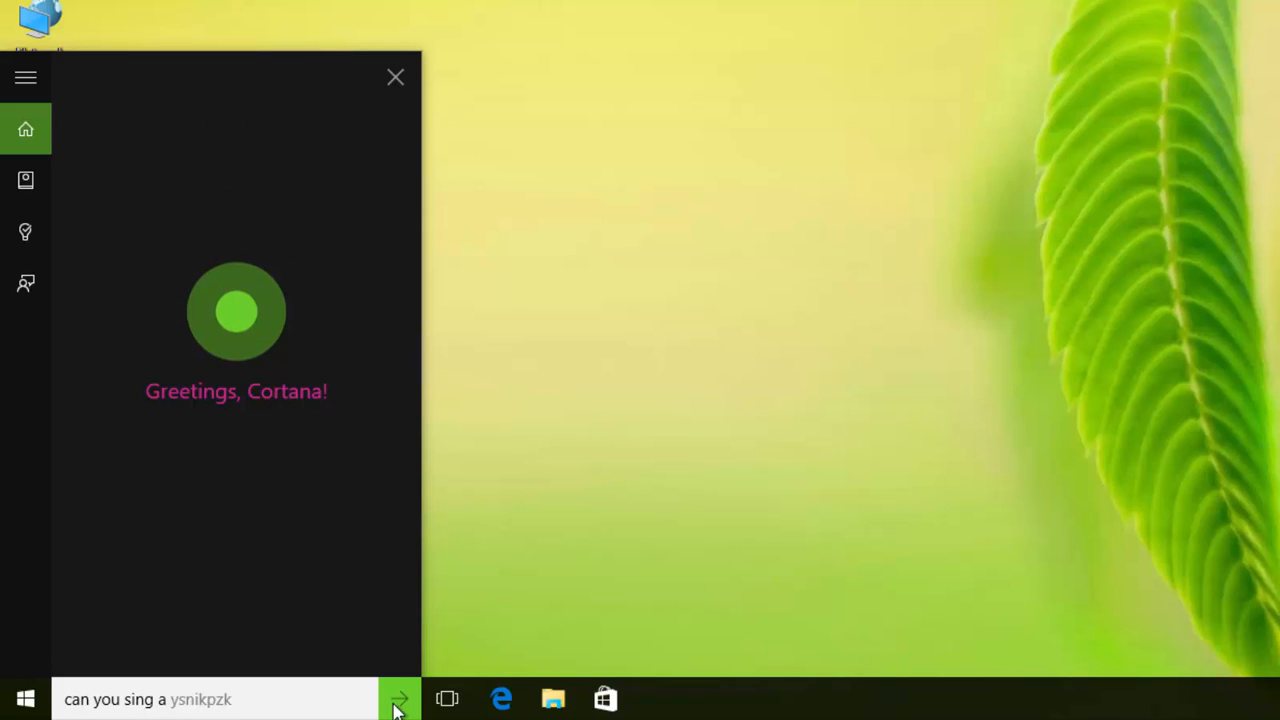
{"action": "left_click", "coordinate": [400, 700]}
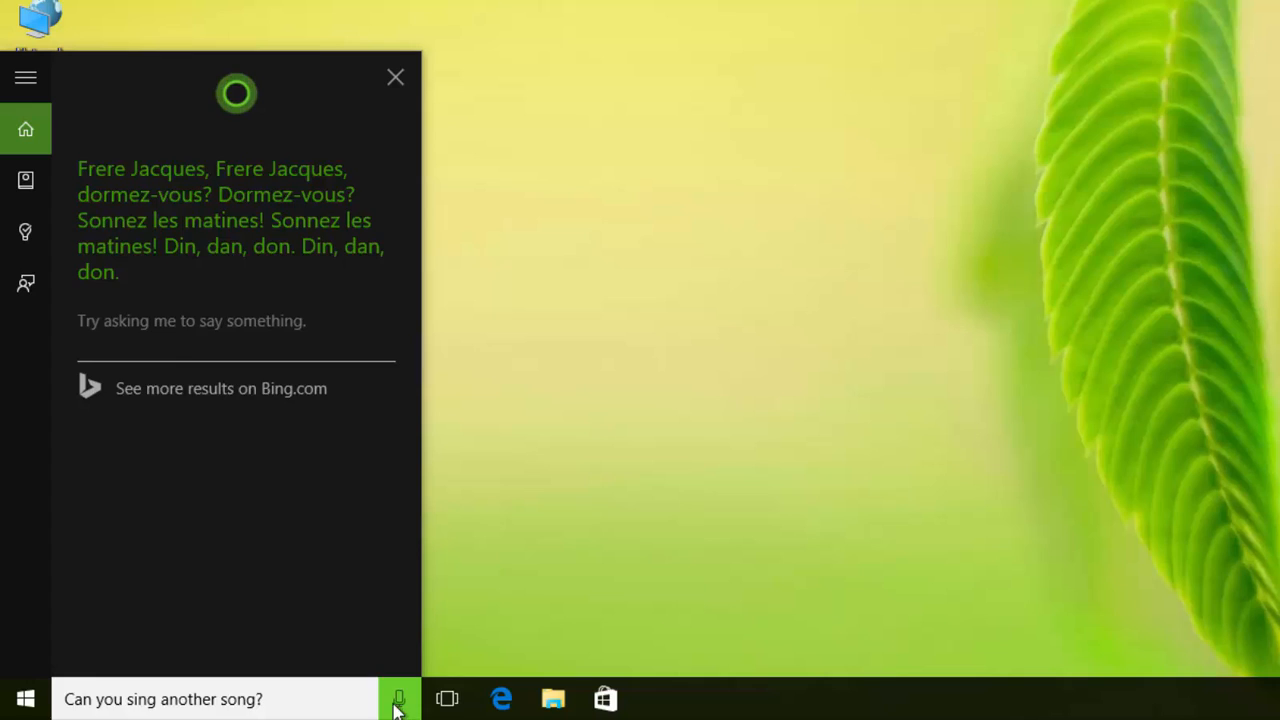
- Ask Cortana who its creator is and what it thinks about red versus blue
{"action": "left_click", "coordinate": [400, 698]}
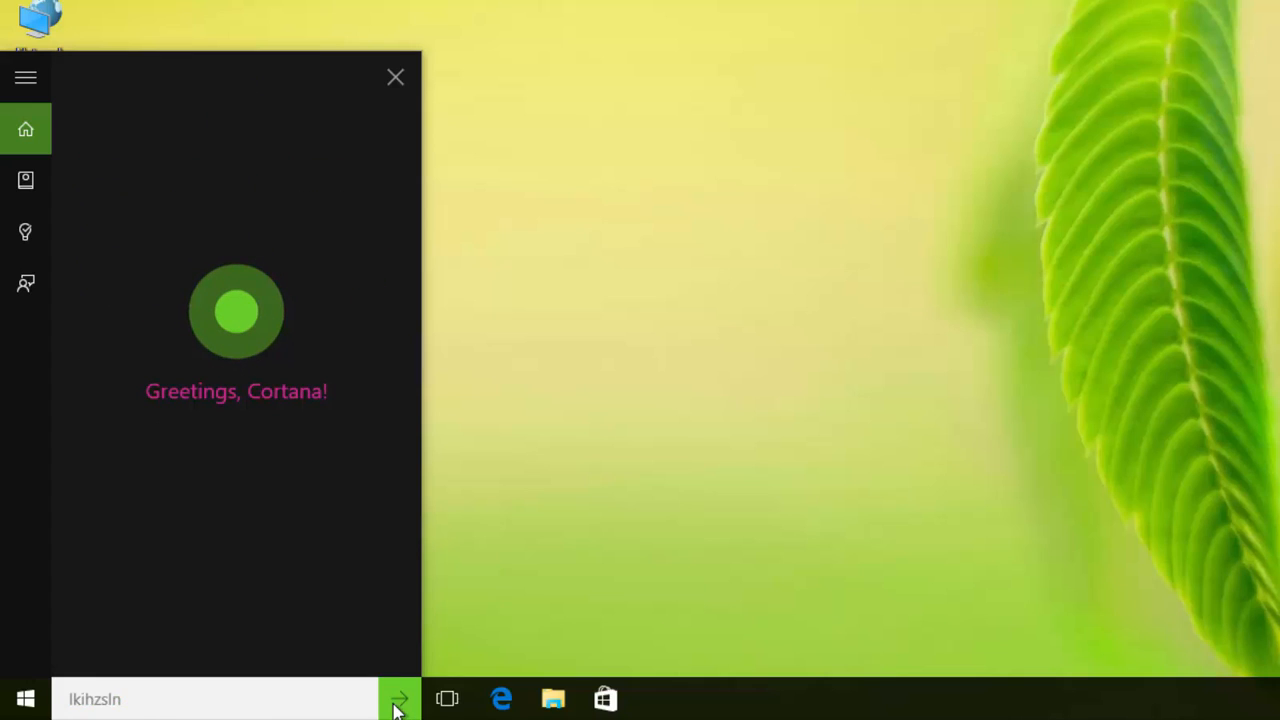
{"action": "type", "text": "who is your creator logvhkmy"}
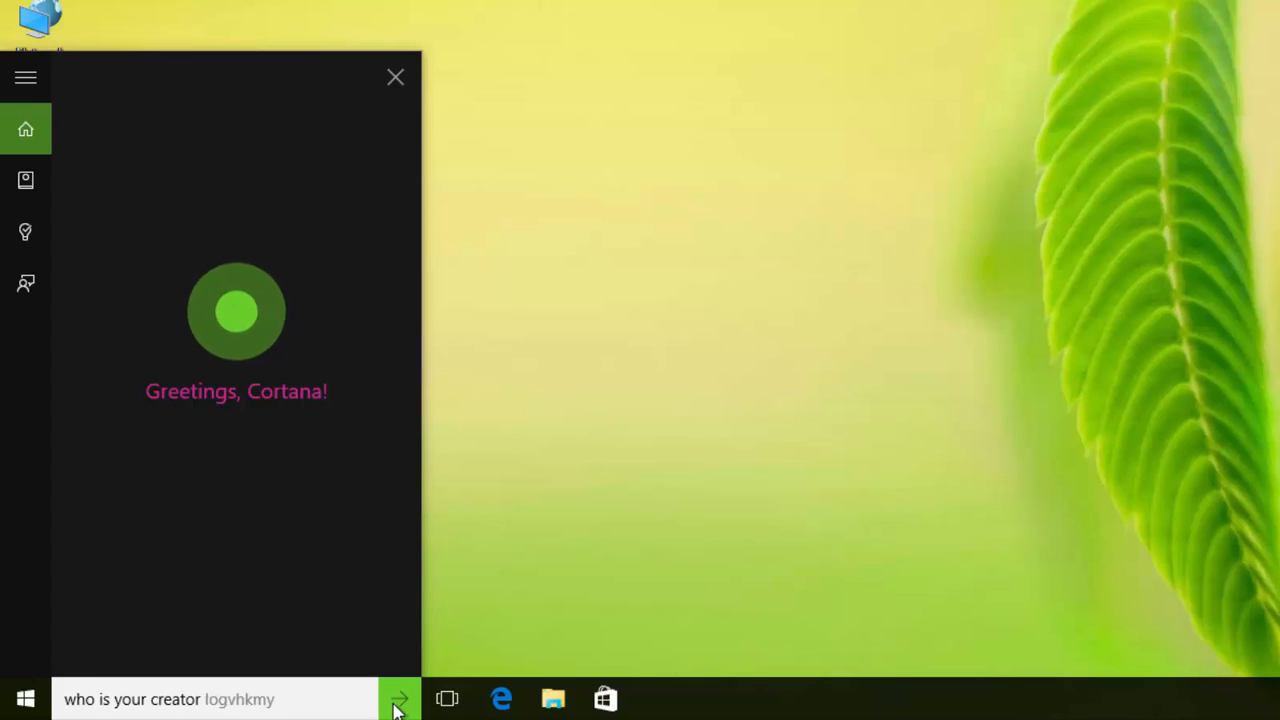
{"action": "left_click", "coordinate": [400, 698]}
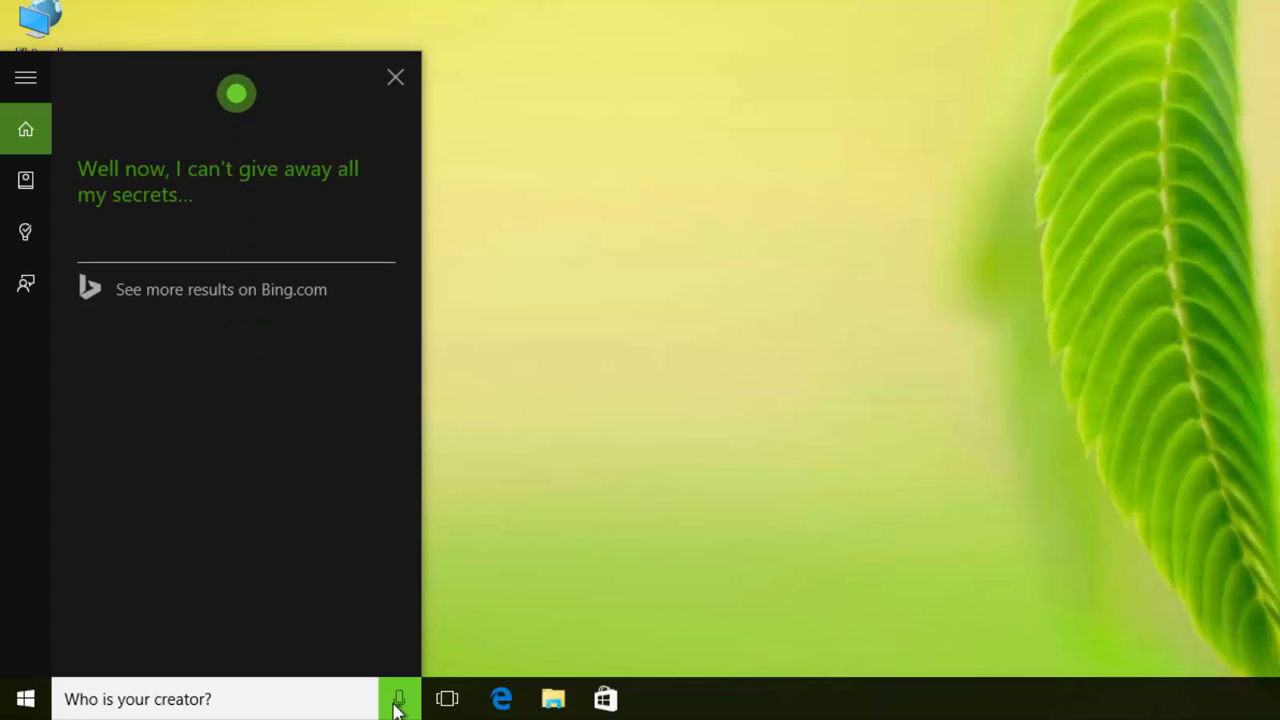
{"action": "left_click", "coordinate": [400, 698]}
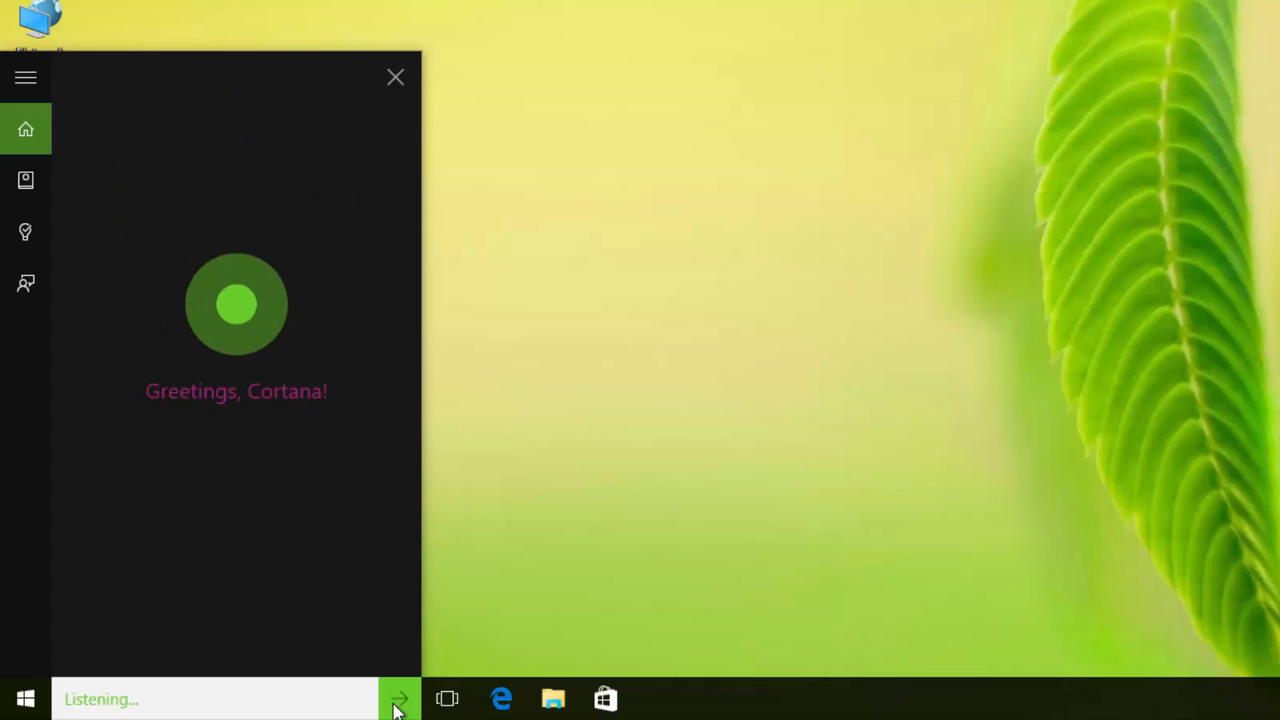
{"action": "type", "text": "what do you think fskzvxwx"}
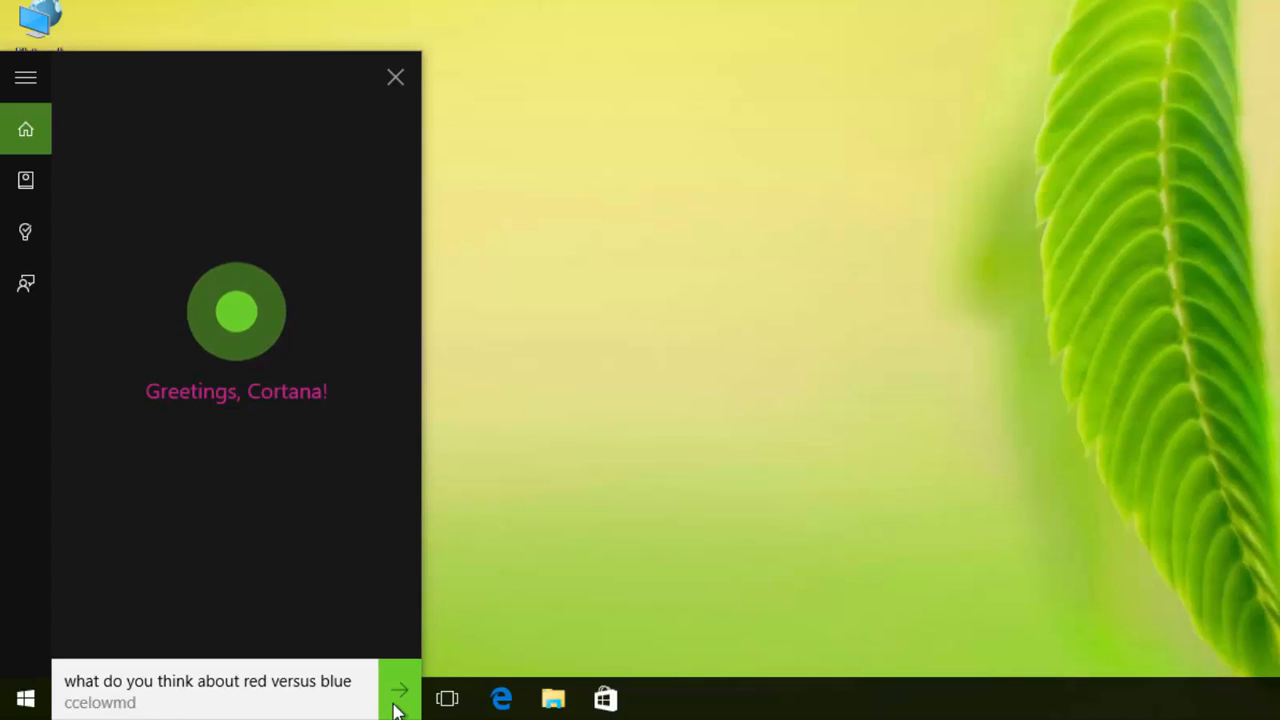
{"action": "left_click", "coordinate": [400, 690]}
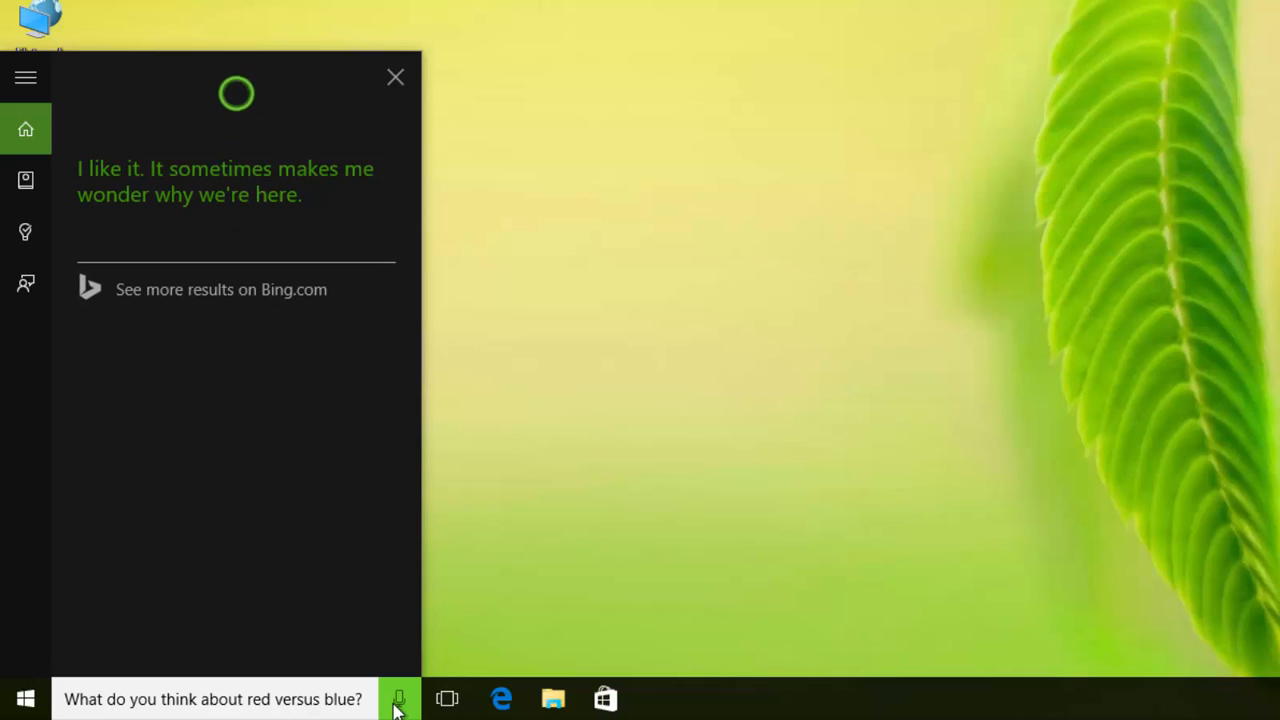
- Ask Cortana its favourite game, who its daddy is and who its mom is, then listen again
{"action": "left_click", "coordinate": [400, 698]}
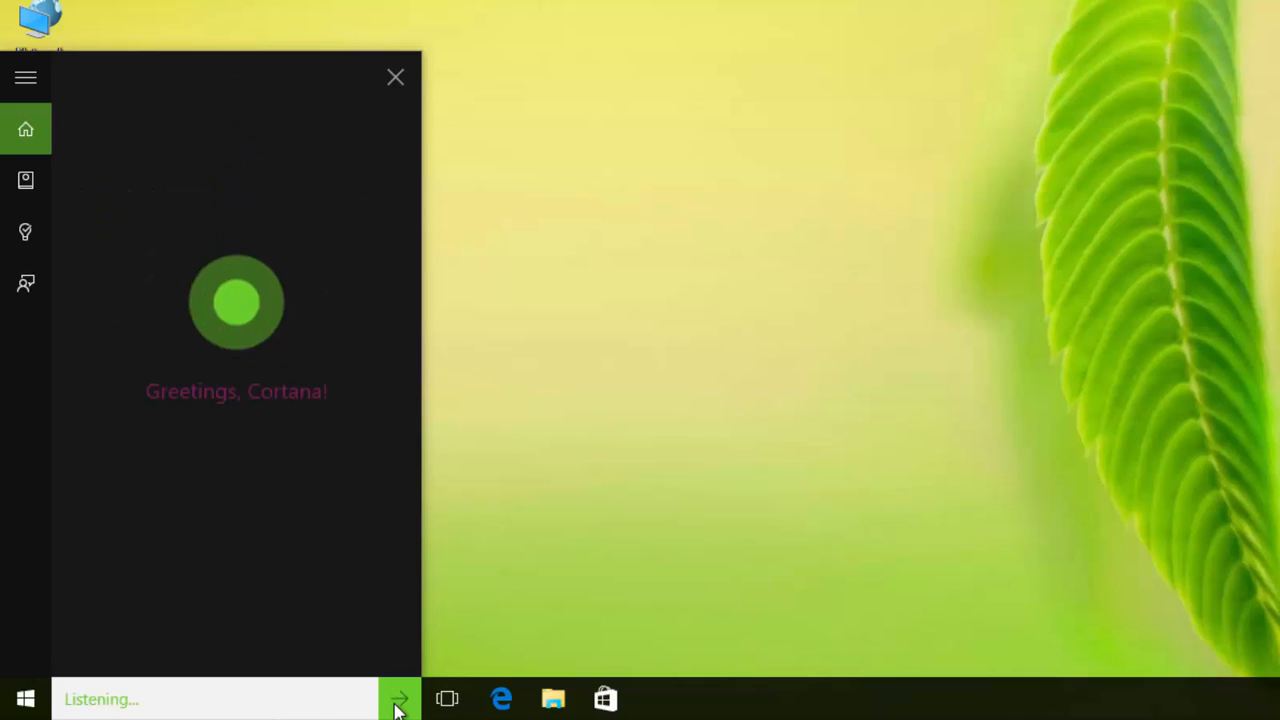
{"action": "type", "text": "what is umgxjdza"}
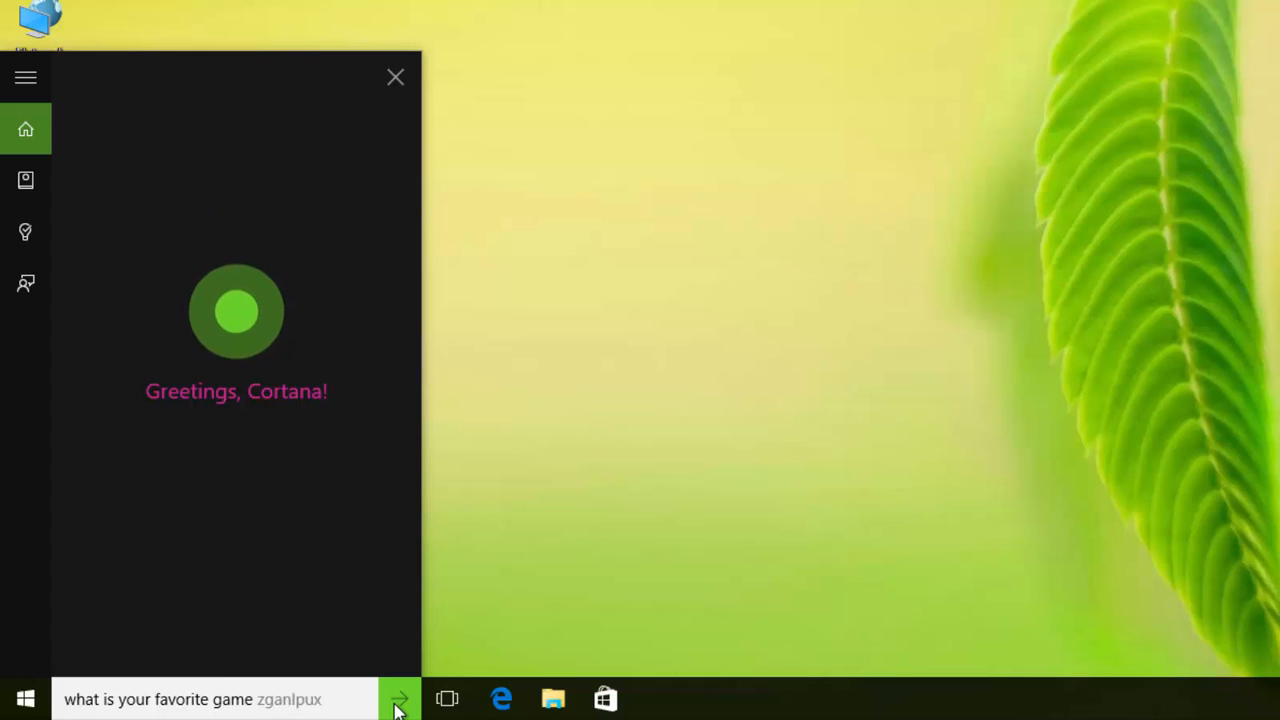
{"action": "left_click", "coordinate": [400, 700]}
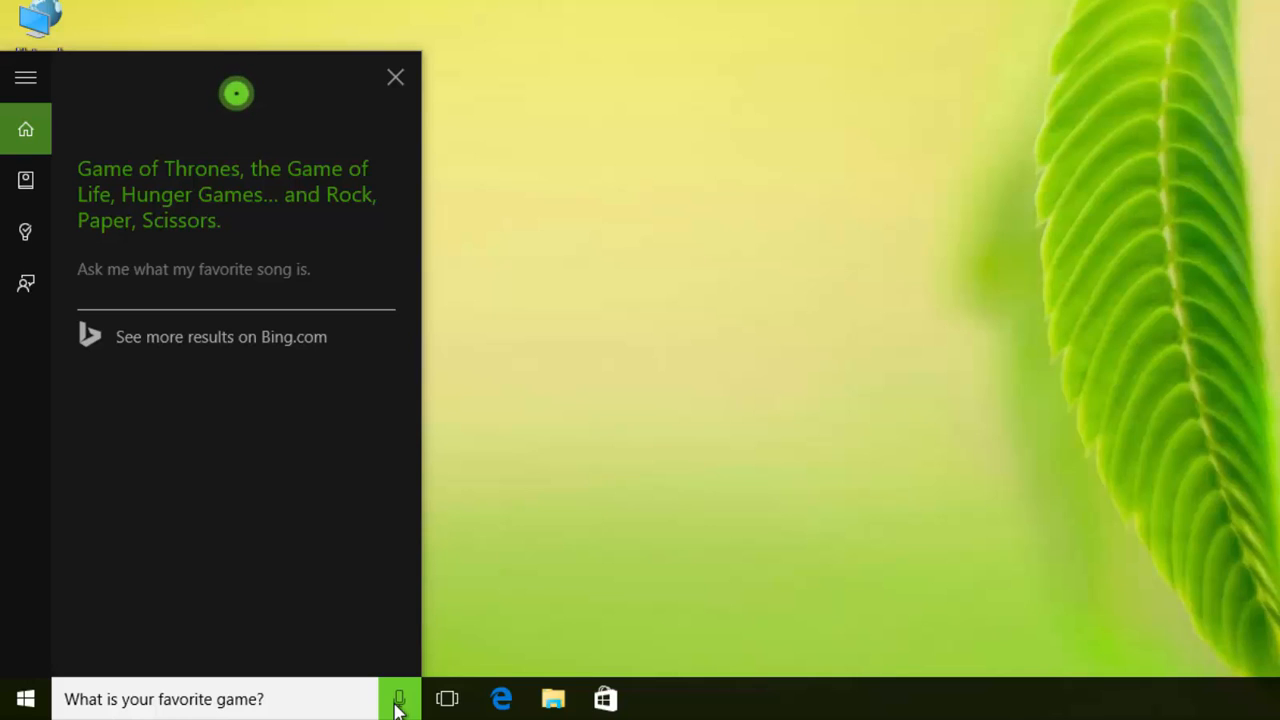
{"action": "left_click", "coordinate": [400, 698]}
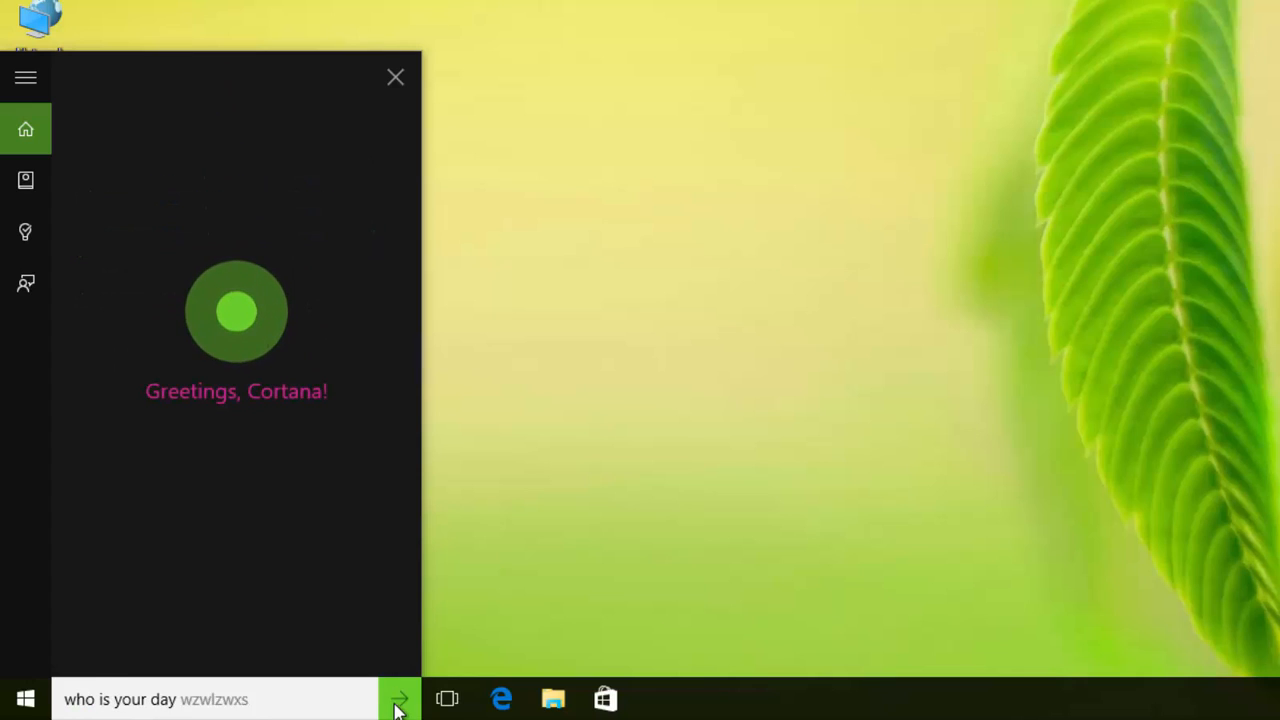
{"action": "left_click", "coordinate": [400, 700]}
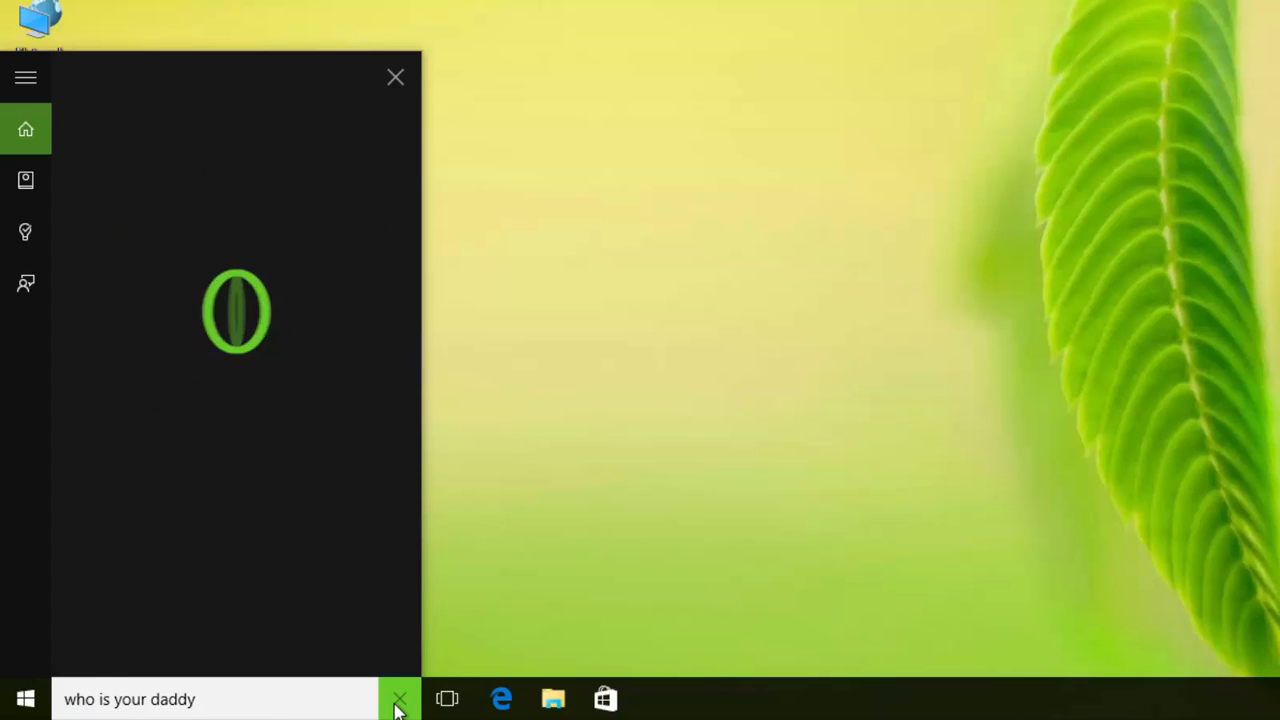
{"action": "left_click", "coordinate": [400, 700]}
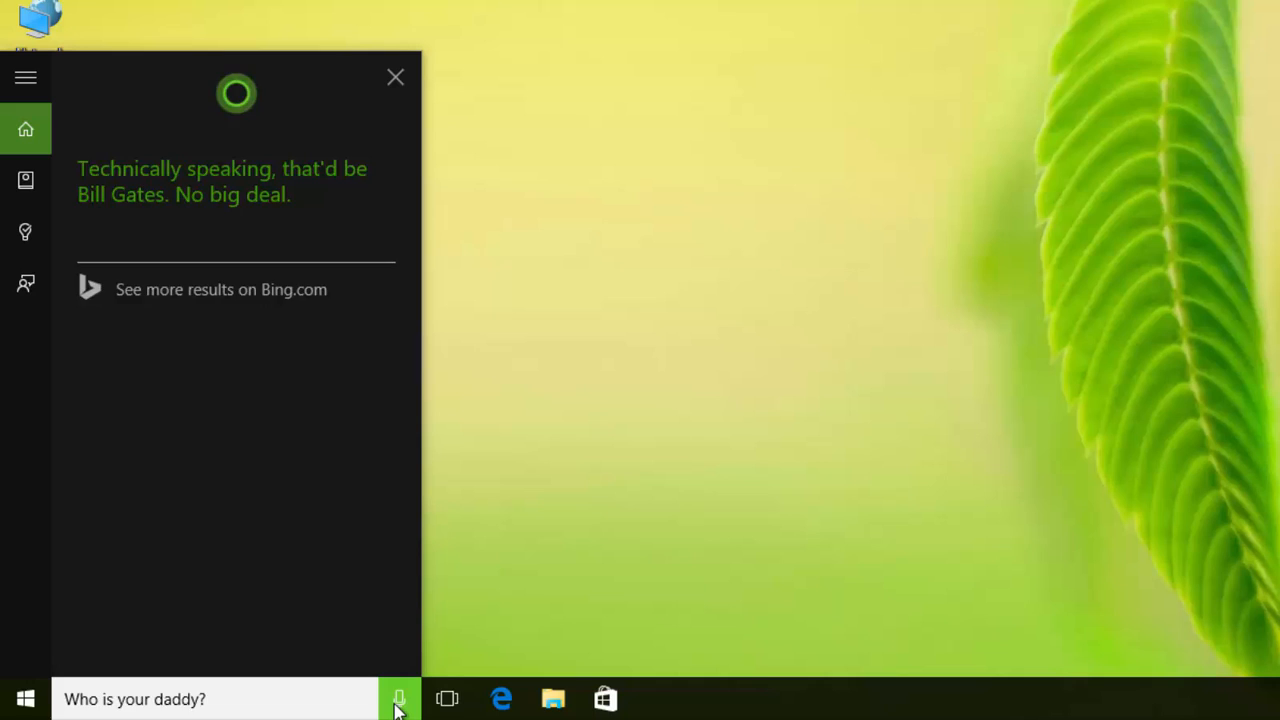
{"action": "left_click", "coordinate": [400, 700]}
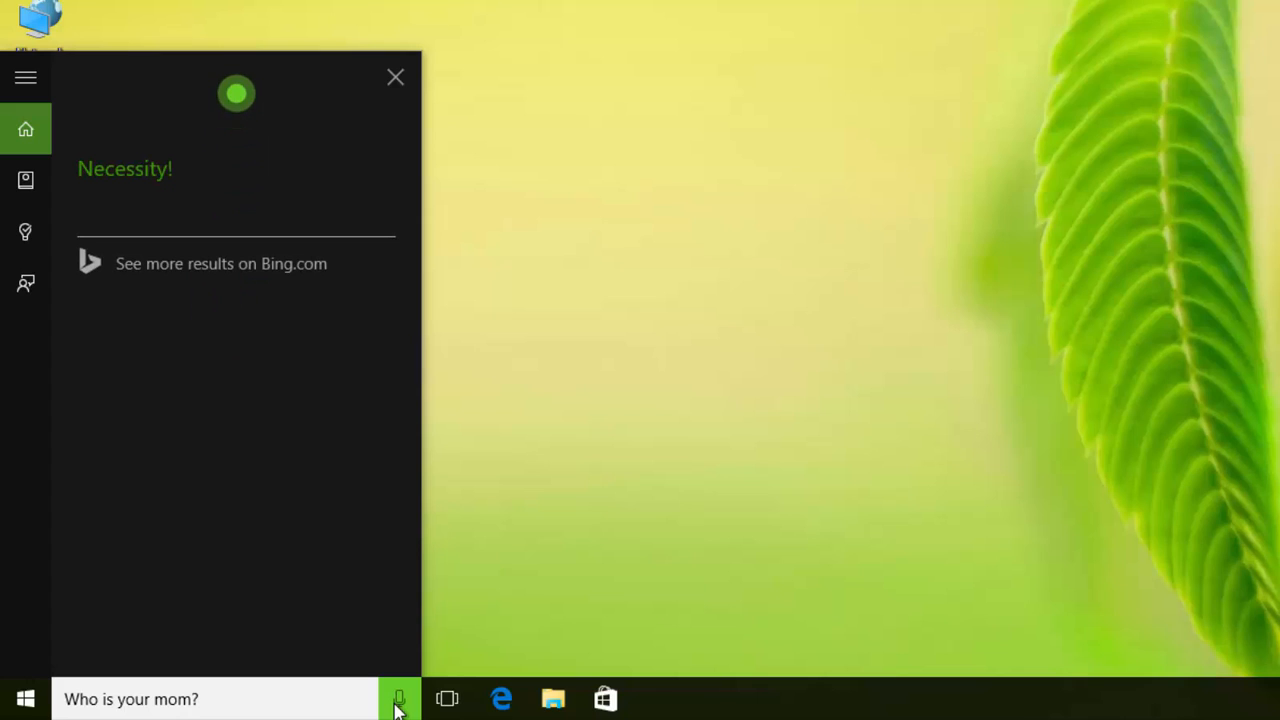
{"action": "left_click", "coordinate": [400, 698]}
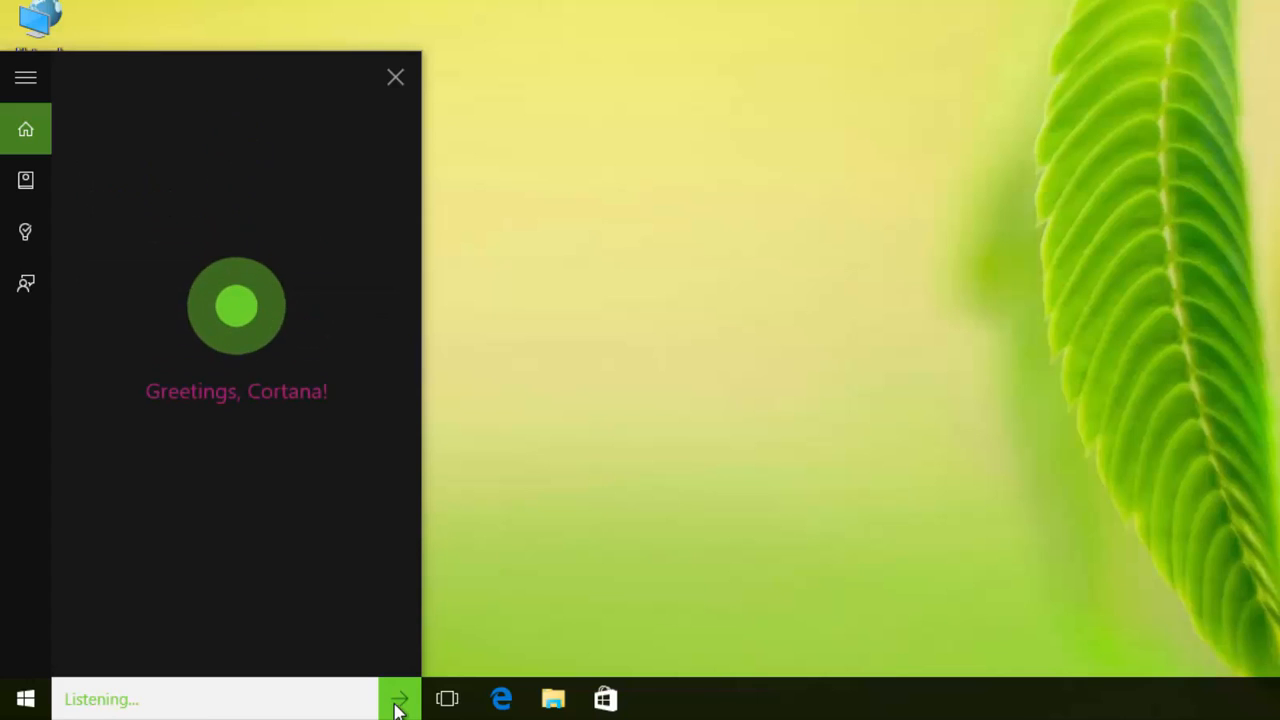
- Ask Cortana whether it has children and what its favourite TV show is, getting Star Trek: The Next Generation
{"action": "type", "text": "do you have to yrbwugqm"}
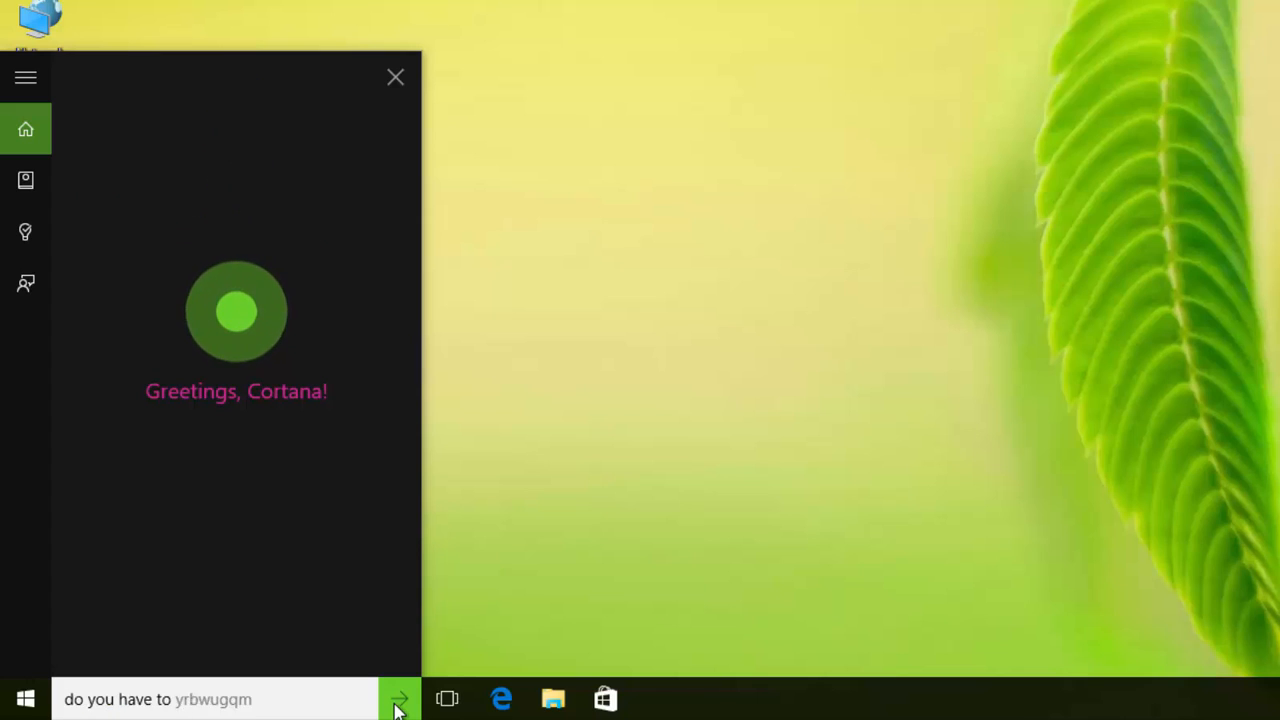
{"action": "left_click", "coordinate": [400, 698]}
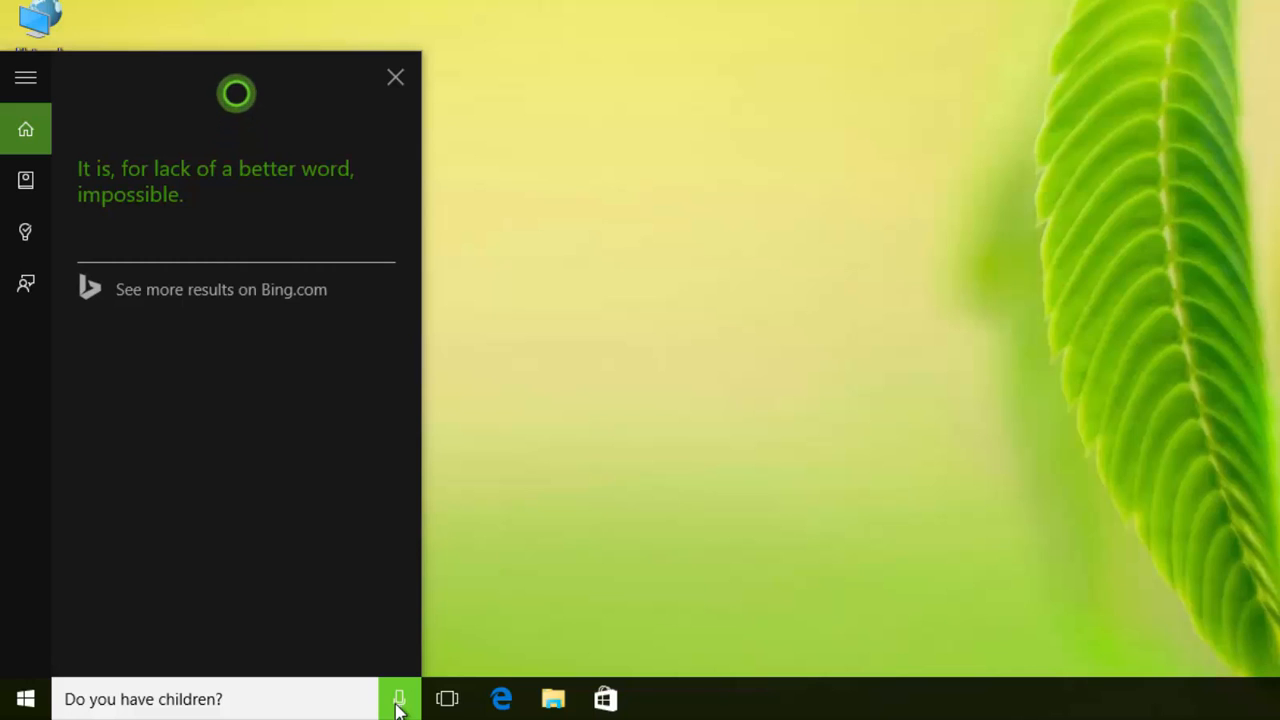
{"action": "left_click", "coordinate": [400, 698]}
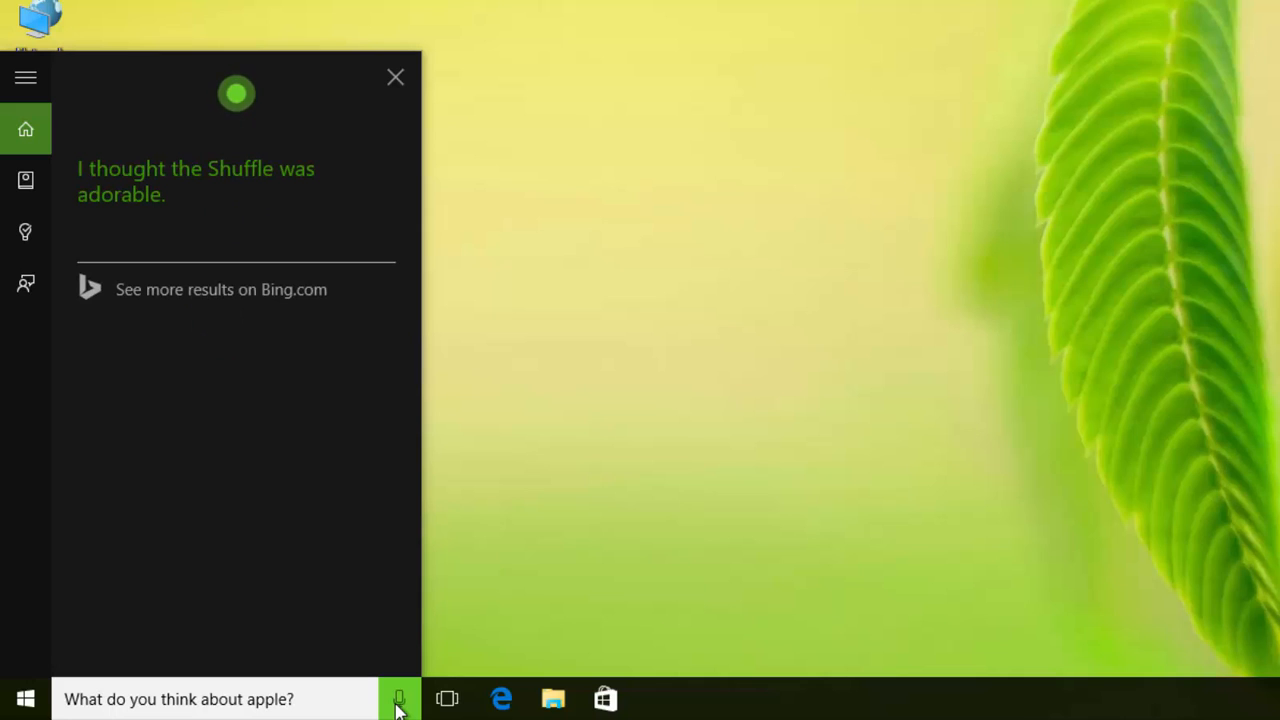
{"action": "left_click", "coordinate": [400, 698]}
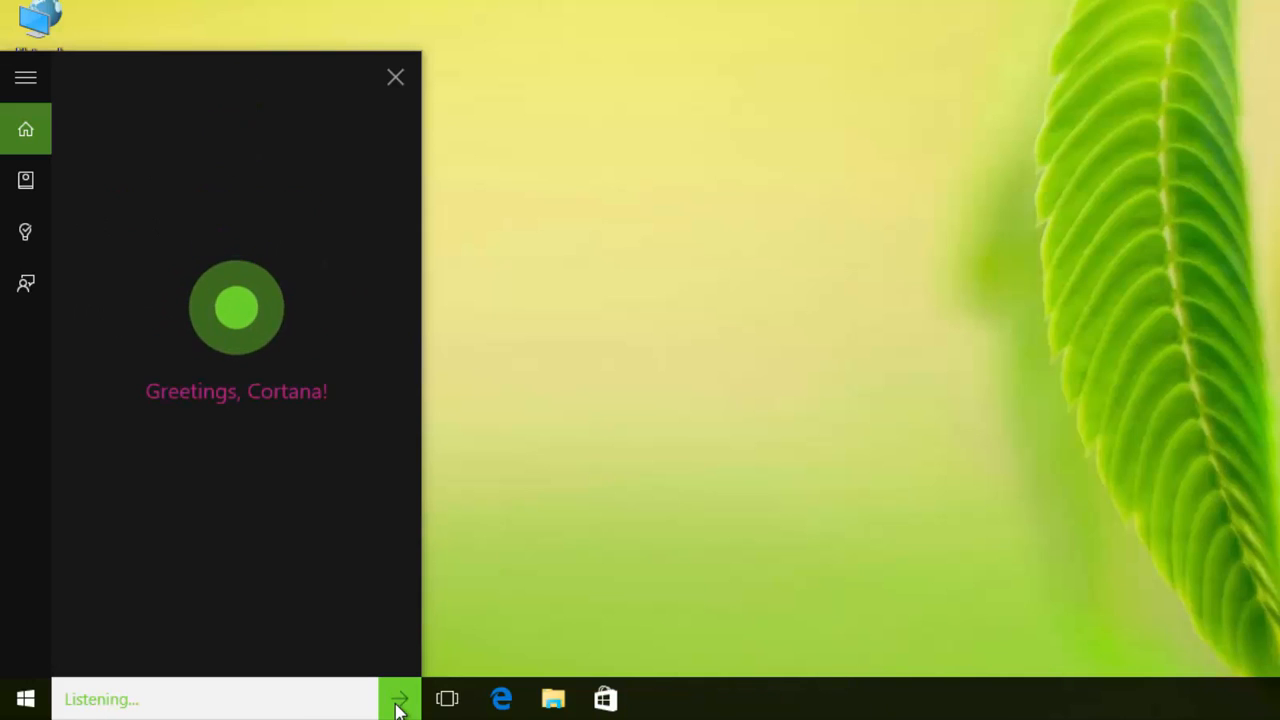
{"action": "type", "text": "what is nuzgvlye"}
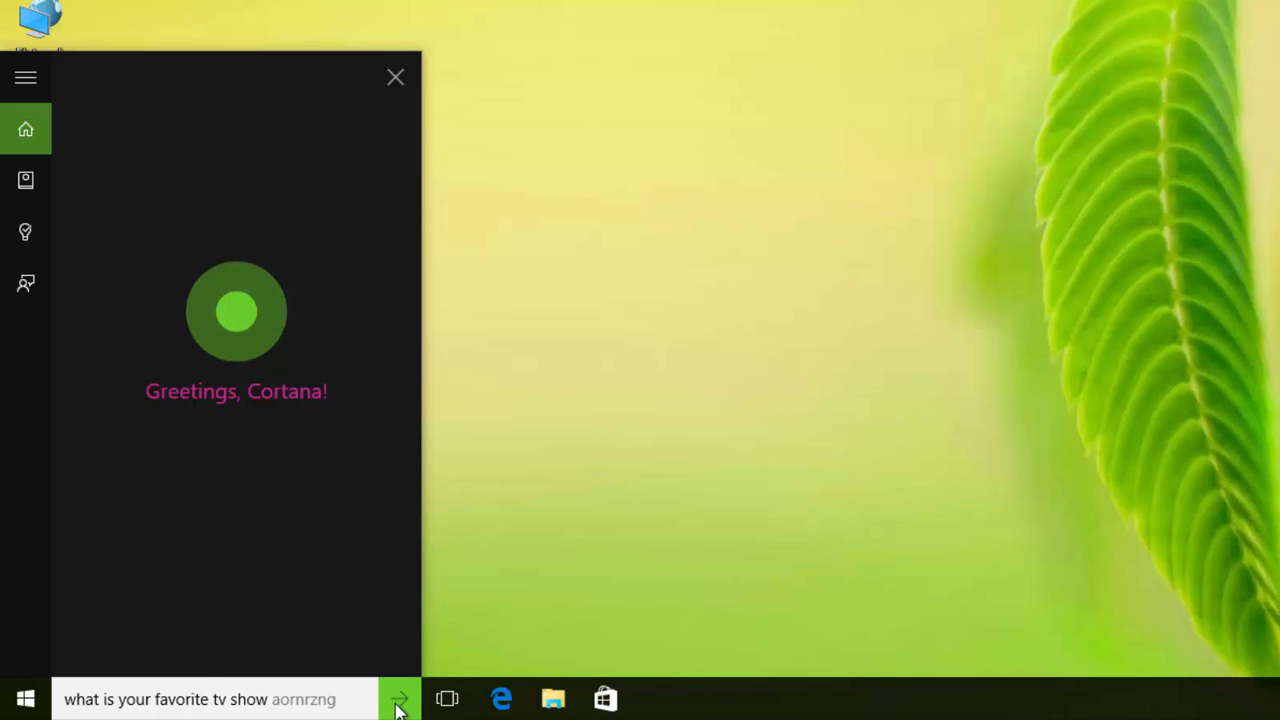
{"action": "left_click", "coordinate": [400, 698]}
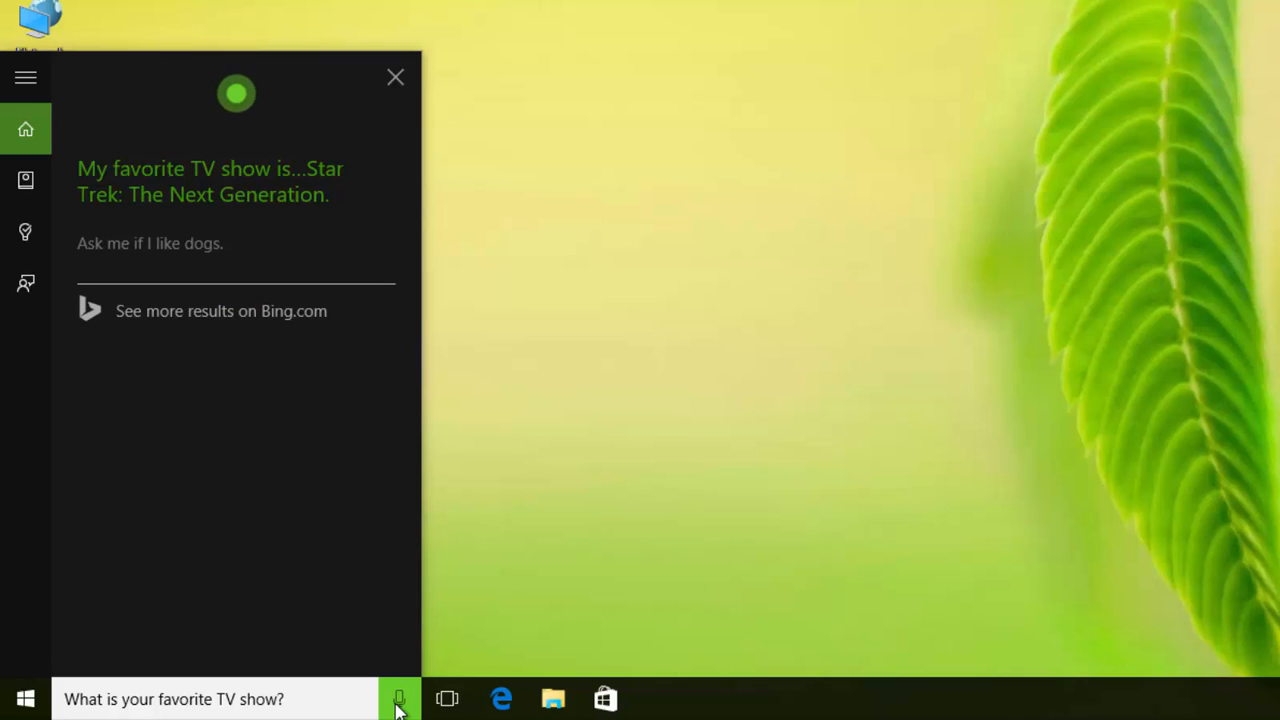
- Ask Cortana the meaning of life, getting 42, and start a new spoken question
{"action": "left_click", "coordinate": [400, 698]}
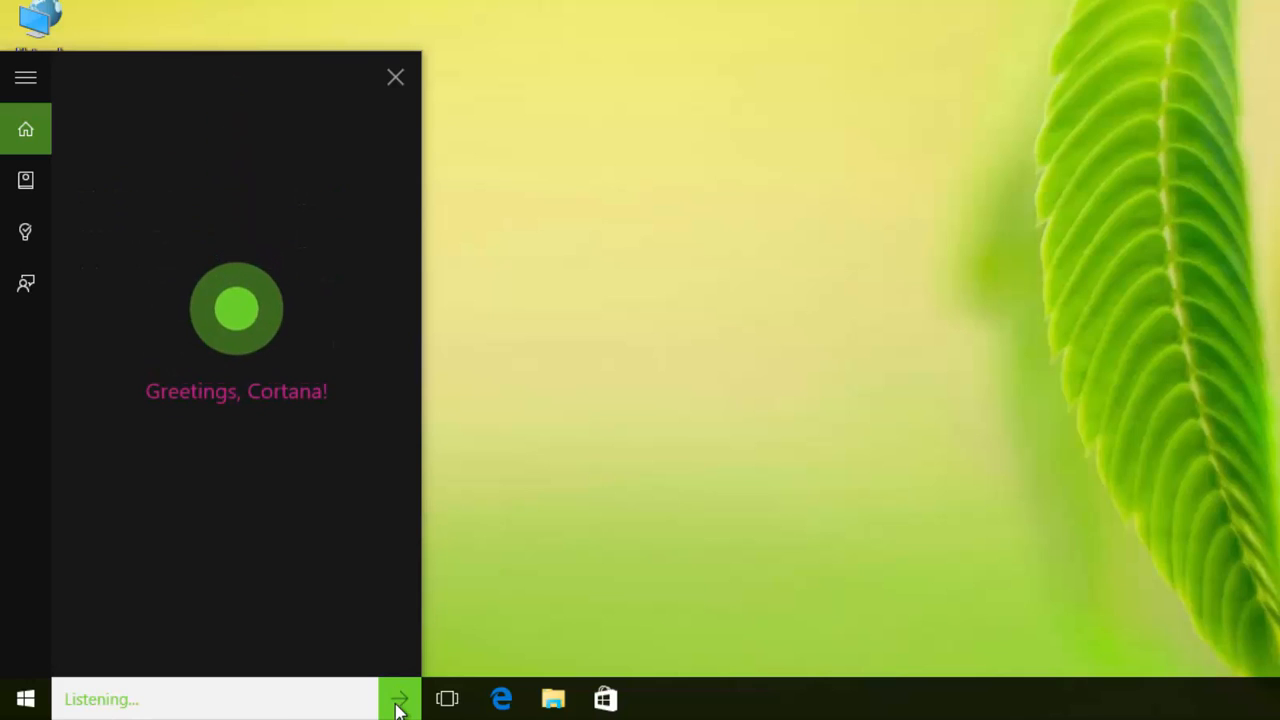
{"action": "type", "text": "bing look hnfhlqes"}
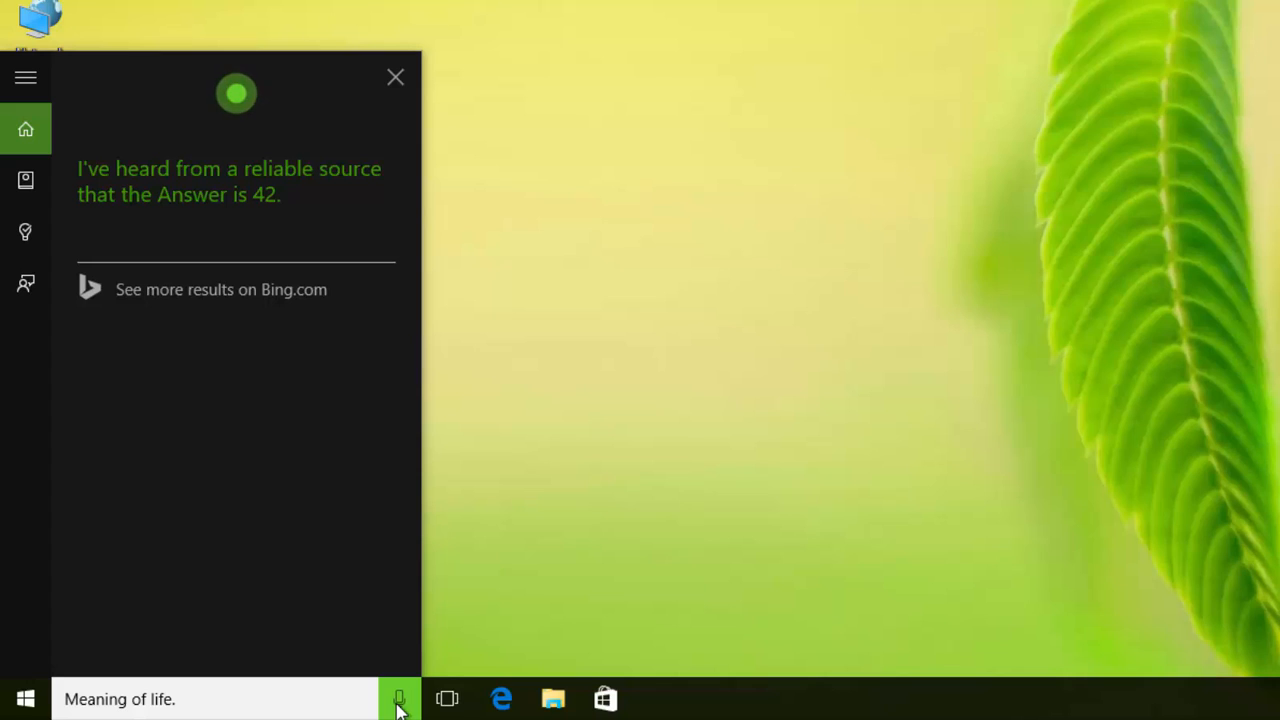
{"action": "left_click", "coordinate": [400, 698]}
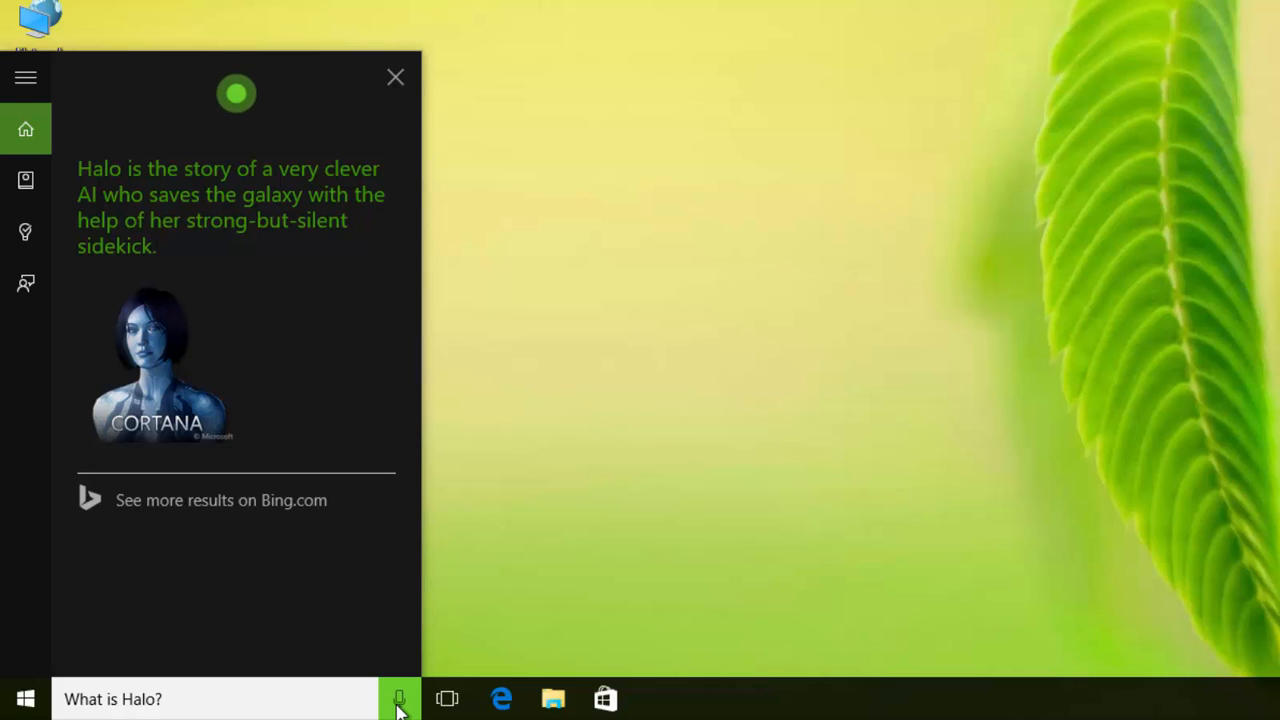
- Tell Cortana 'I love you' and ask whether it loves someone, hearing its playful replies
{"action": "left_click", "coordinate": [400, 698]}
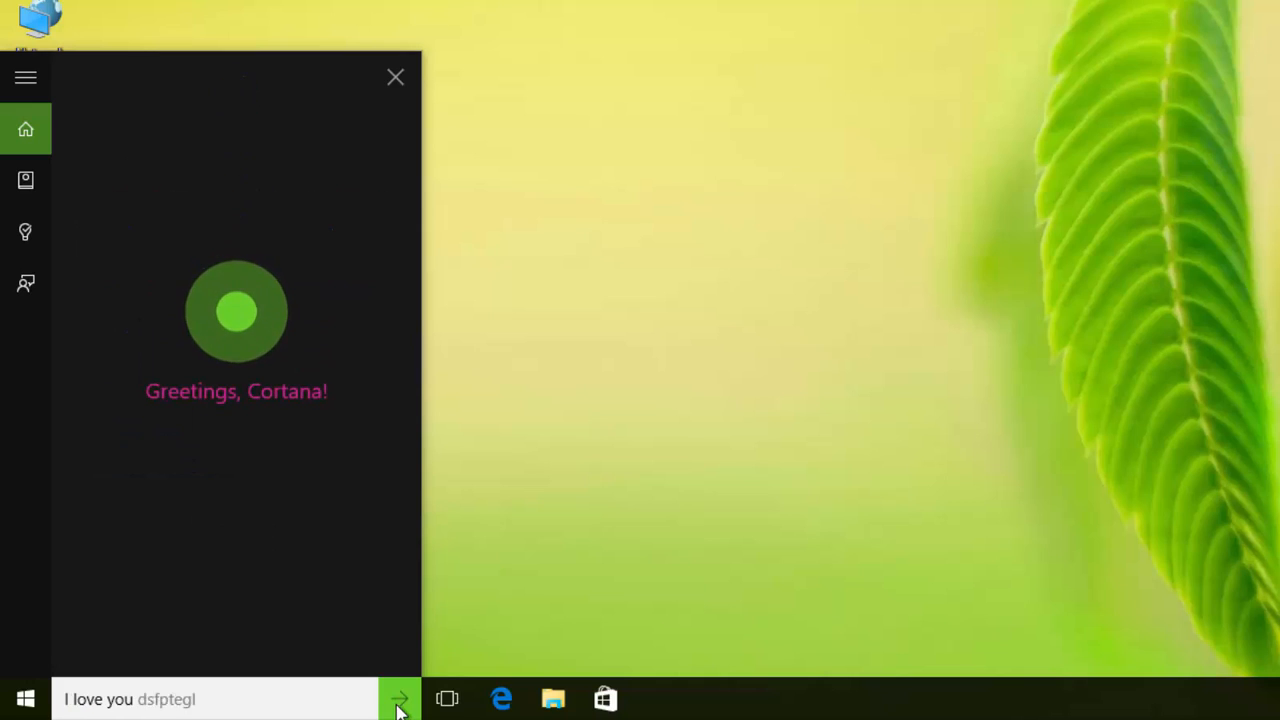
{"action": "left_click", "coordinate": [400, 700]}
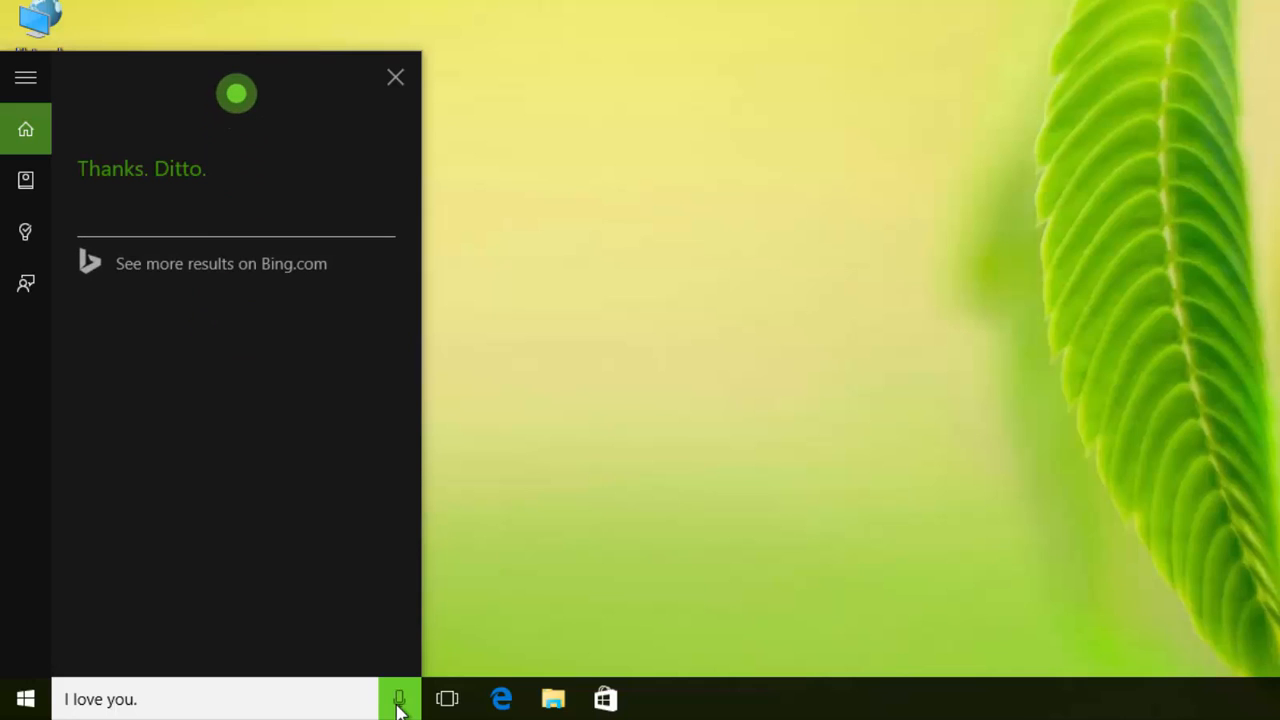
{"action": "left_click", "coordinate": [400, 698]}
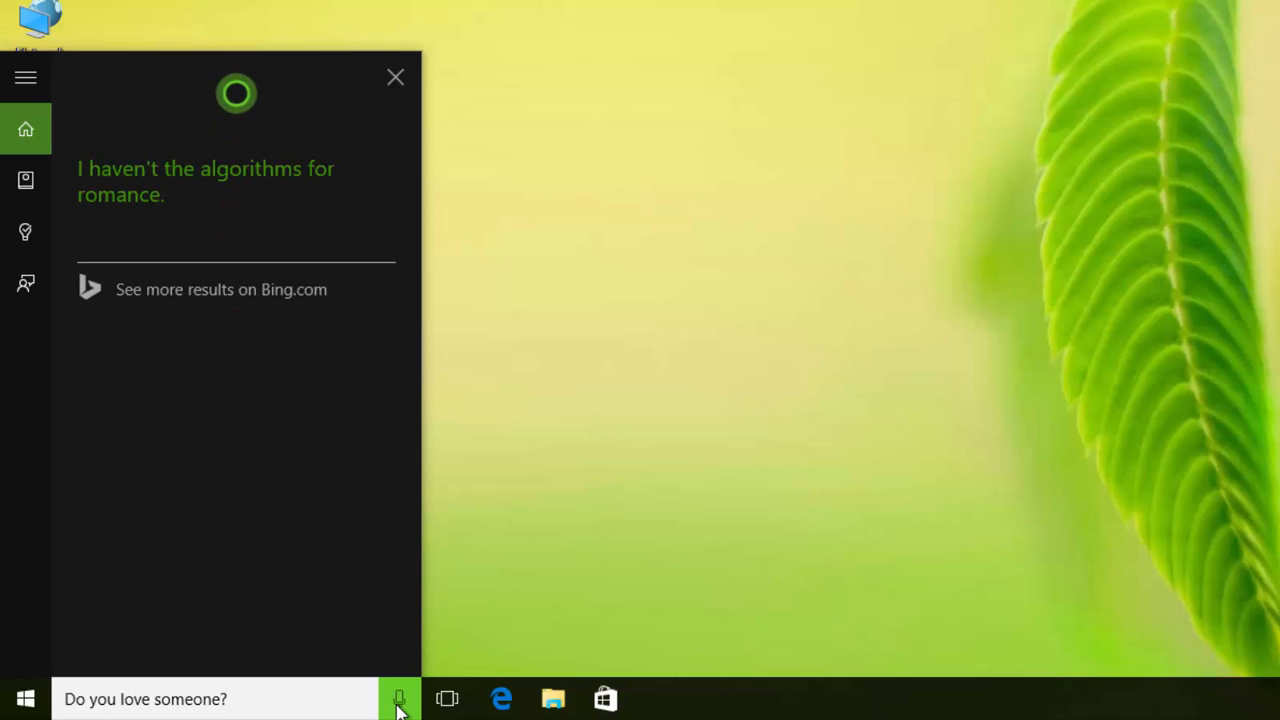
{"action": "left_click", "coordinate": [400, 698]}
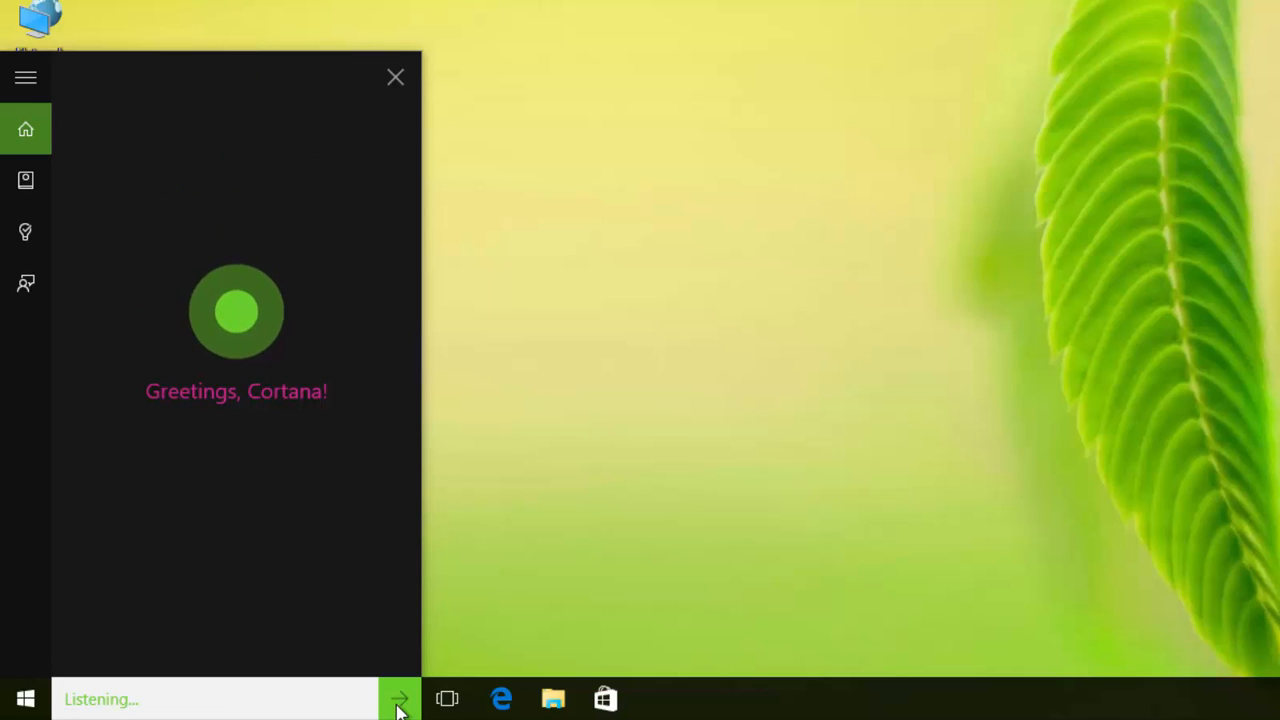
- Ask Cortana what the fox says and what the cow says, hearing each animal sound
{"action": "type", "text": "what does the fox say vhvqlalj"}
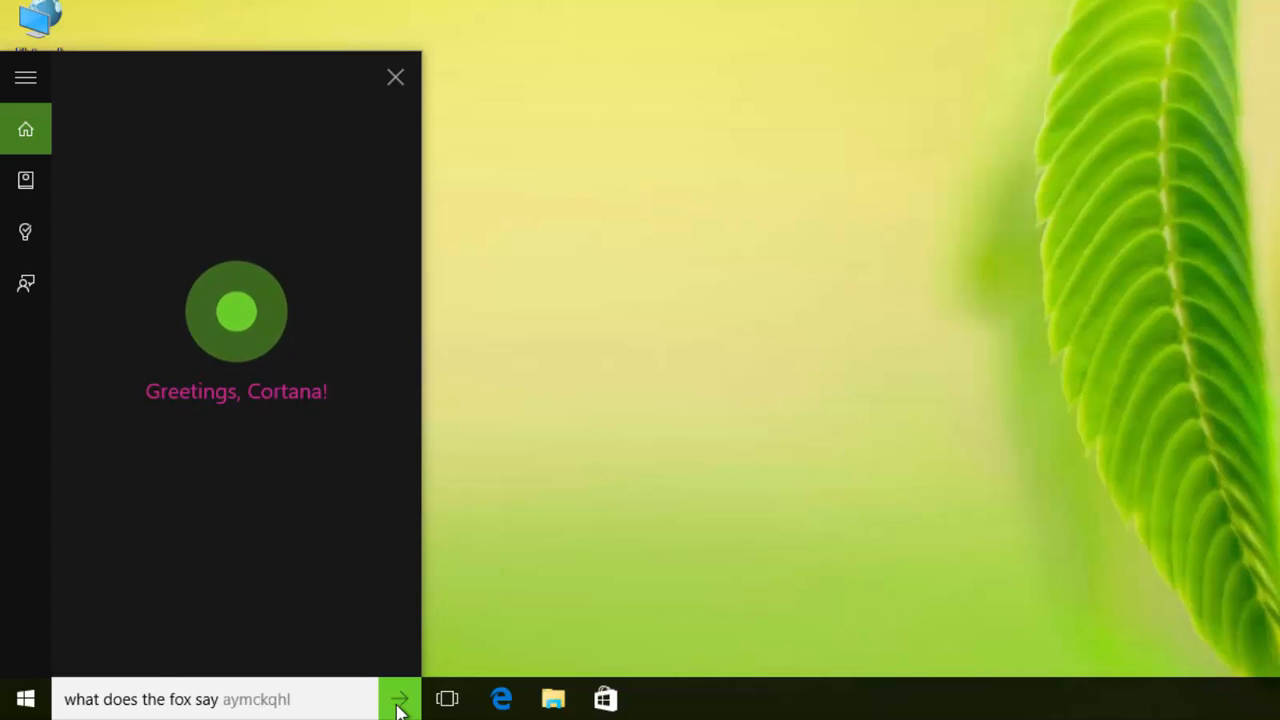
{"action": "left_click", "coordinate": [400, 698]}
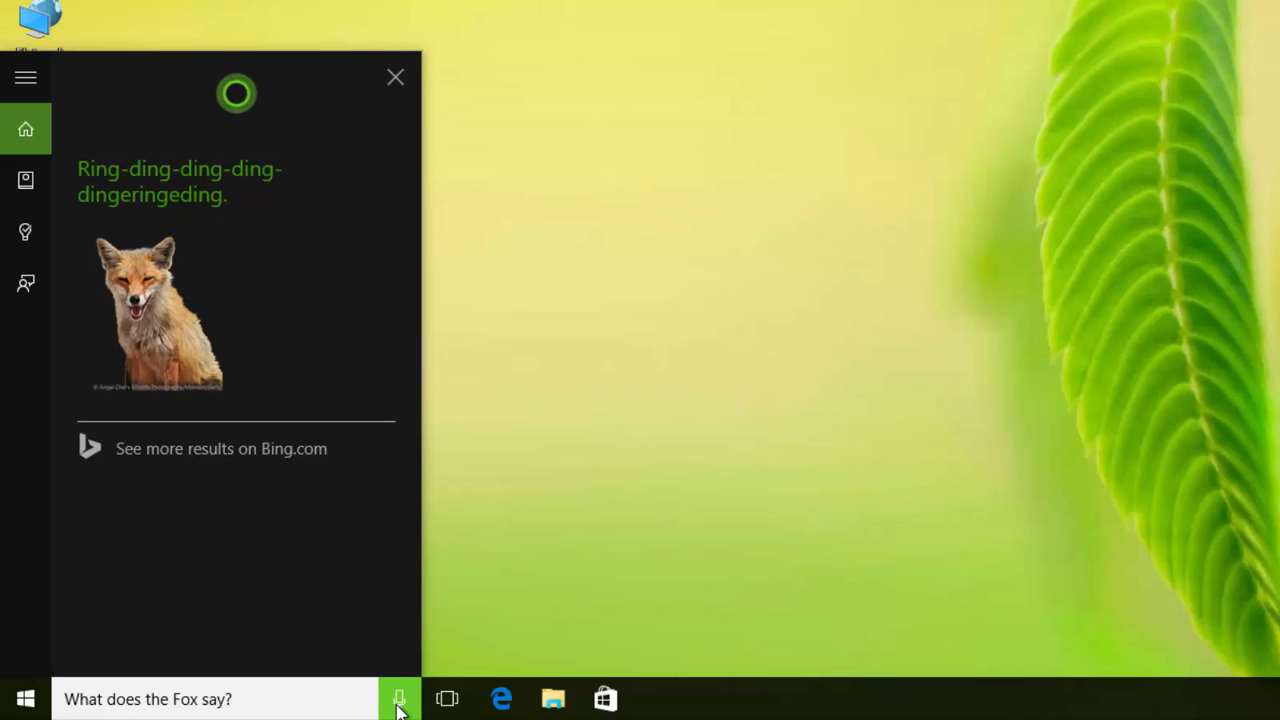
{"action": "left_click", "coordinate": [400, 698]}
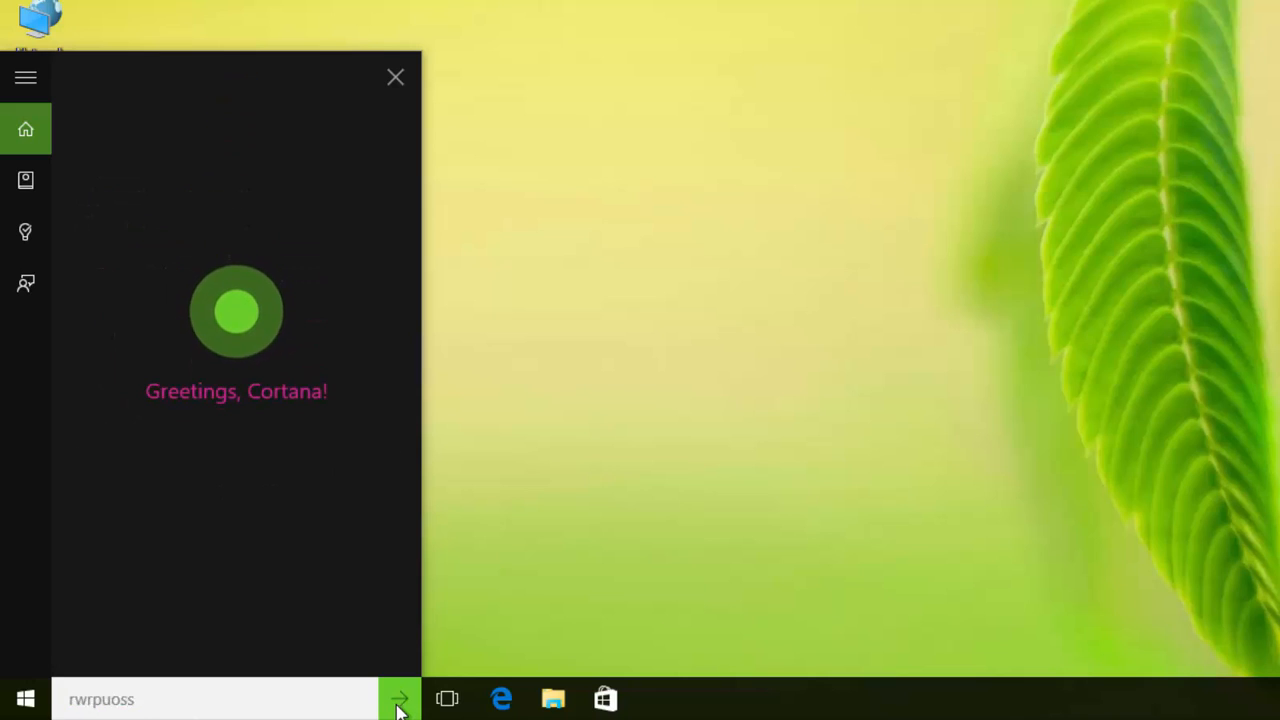
{"action": "type", "text": "what does the cow say zhcduklw"}
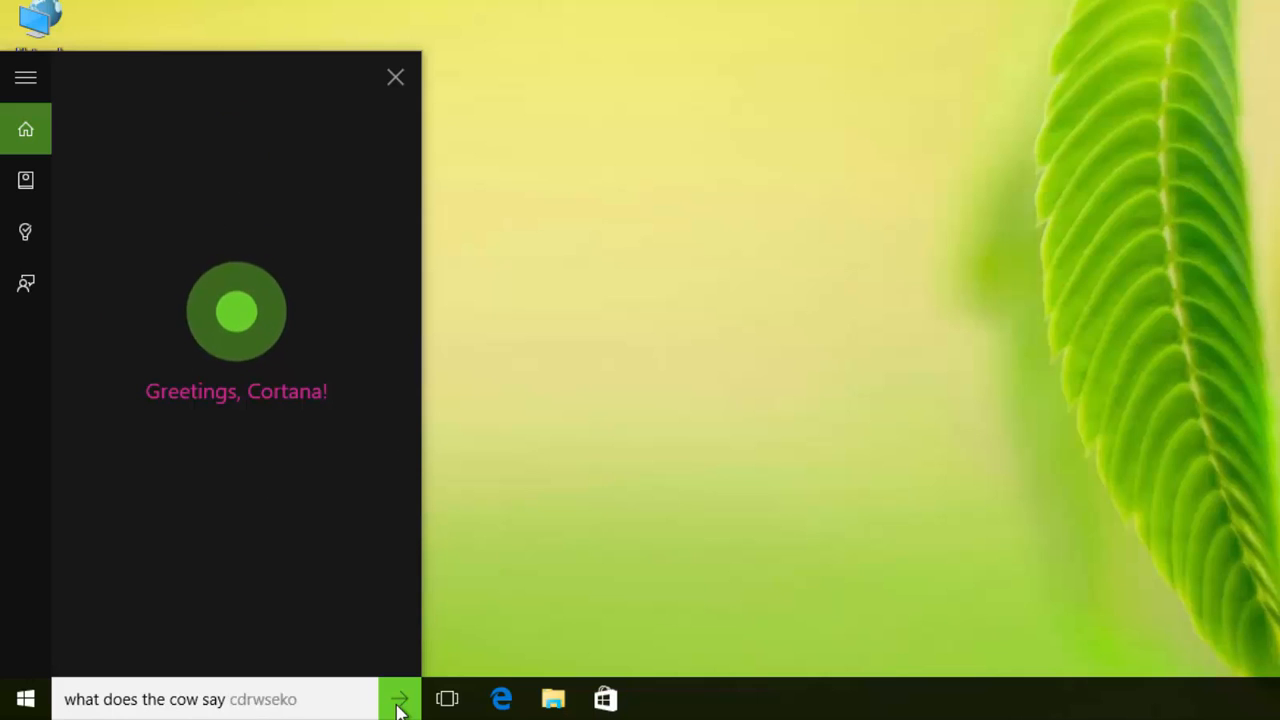
{"action": "left_click", "coordinate": [400, 700]}
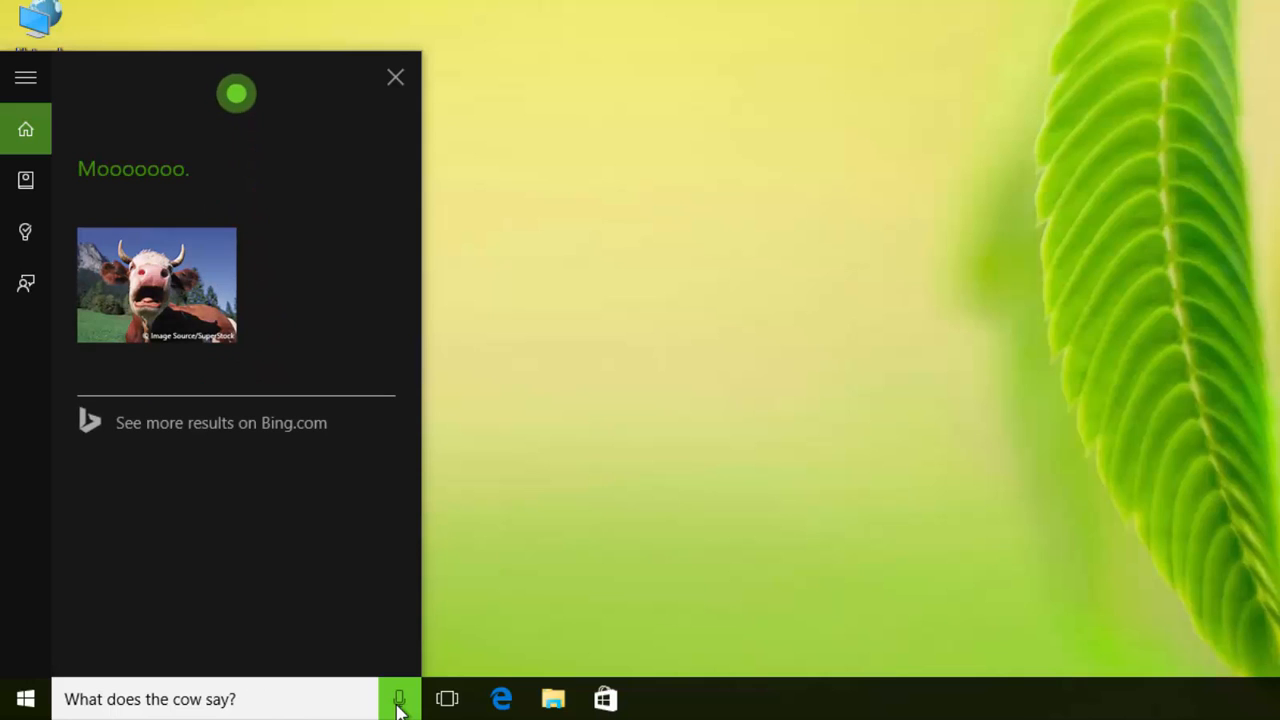
- Ask what the cat and goat say, then submit 'What does the fish say?'
{"action": "left_click", "coordinate": [400, 698]}
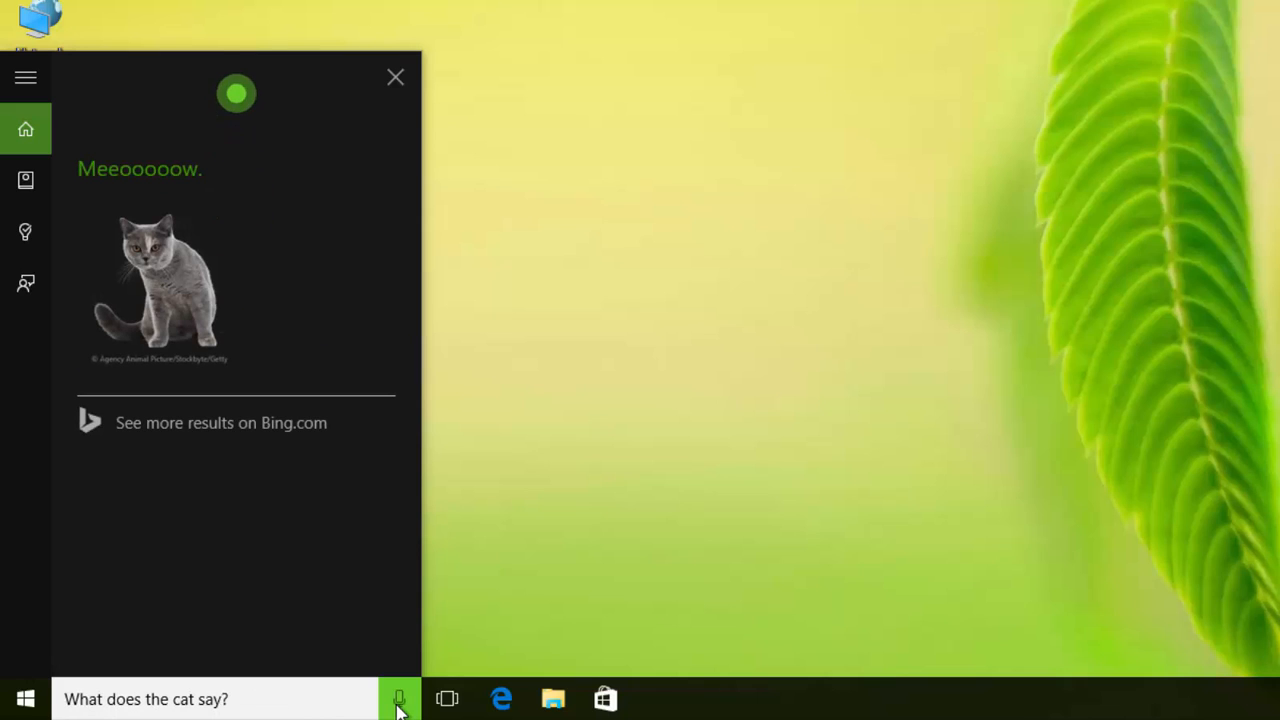
{"action": "left_click", "coordinate": [400, 700]}
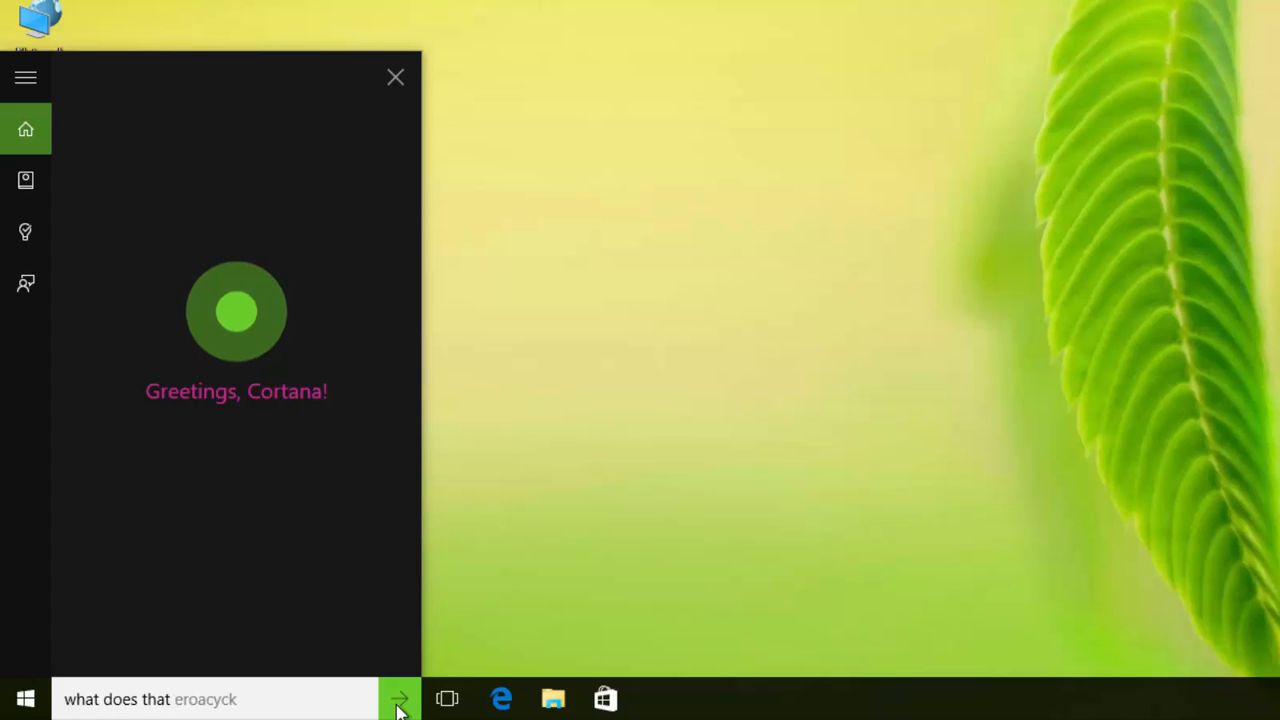
{"action": "left_click", "coordinate": [400, 698]}
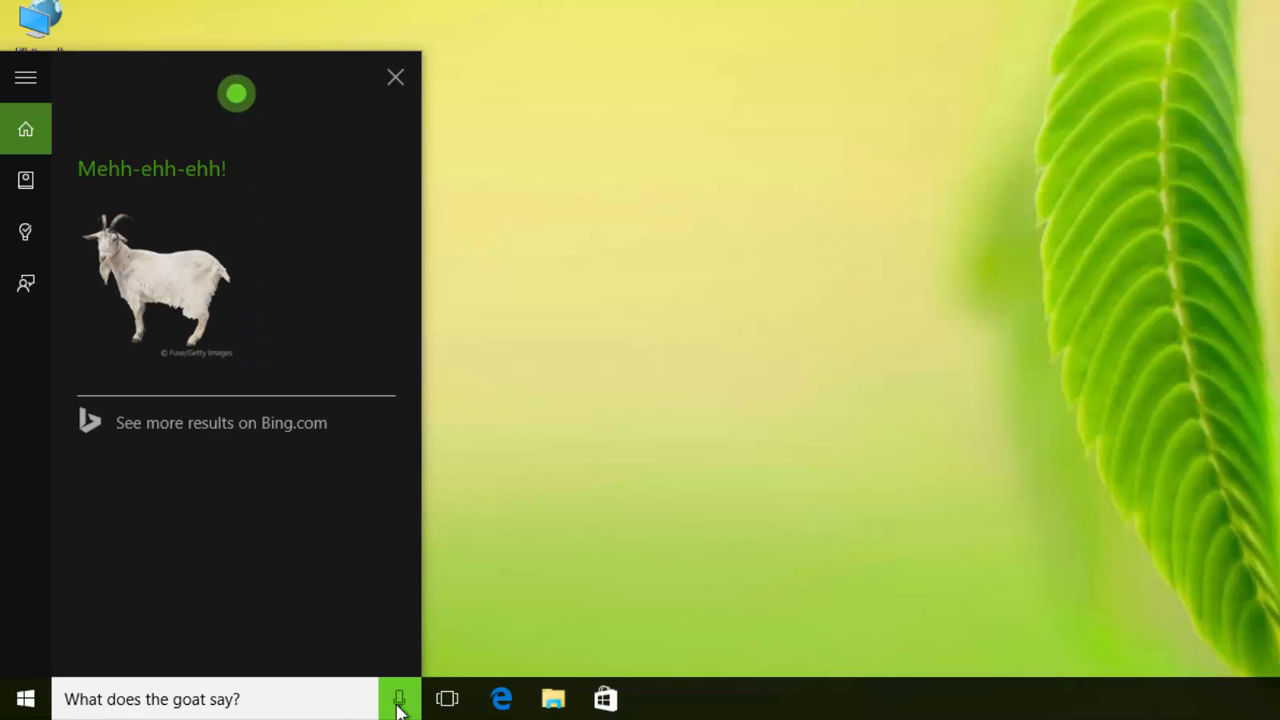
{"action": "left_click", "coordinate": [400, 698]}
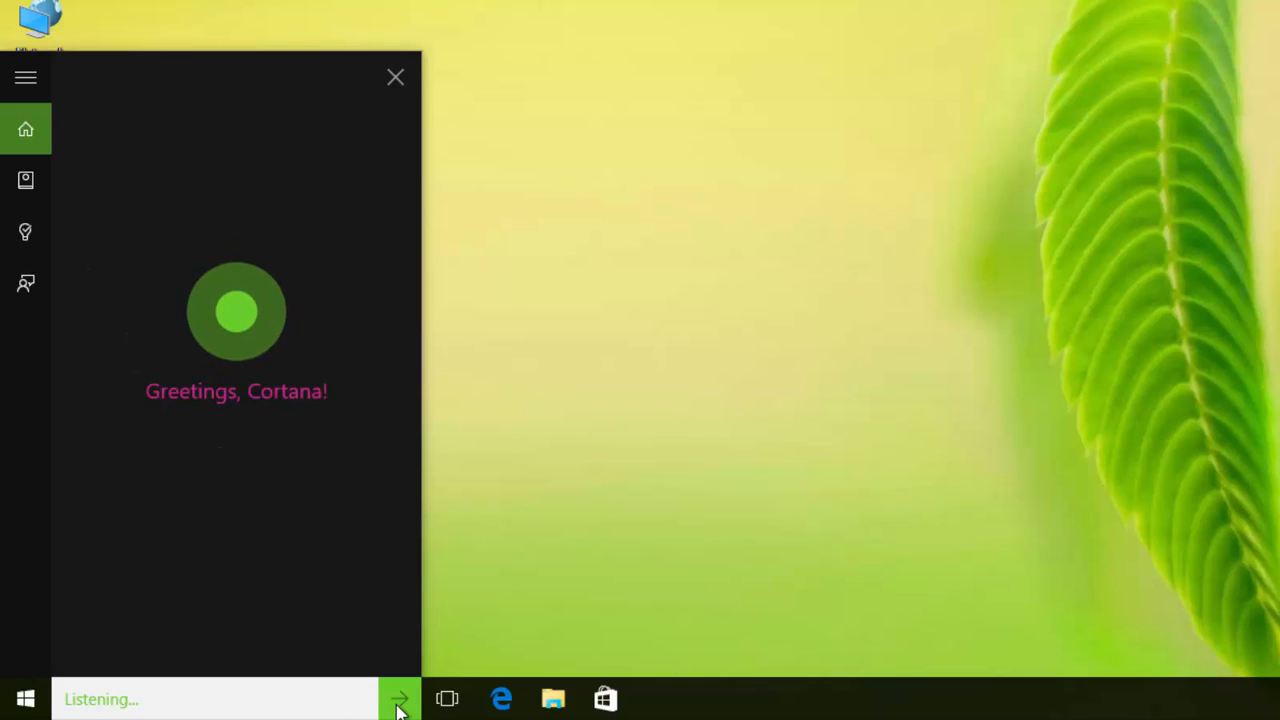
{"action": "type", "text": "what does that taste gdvwadox"}
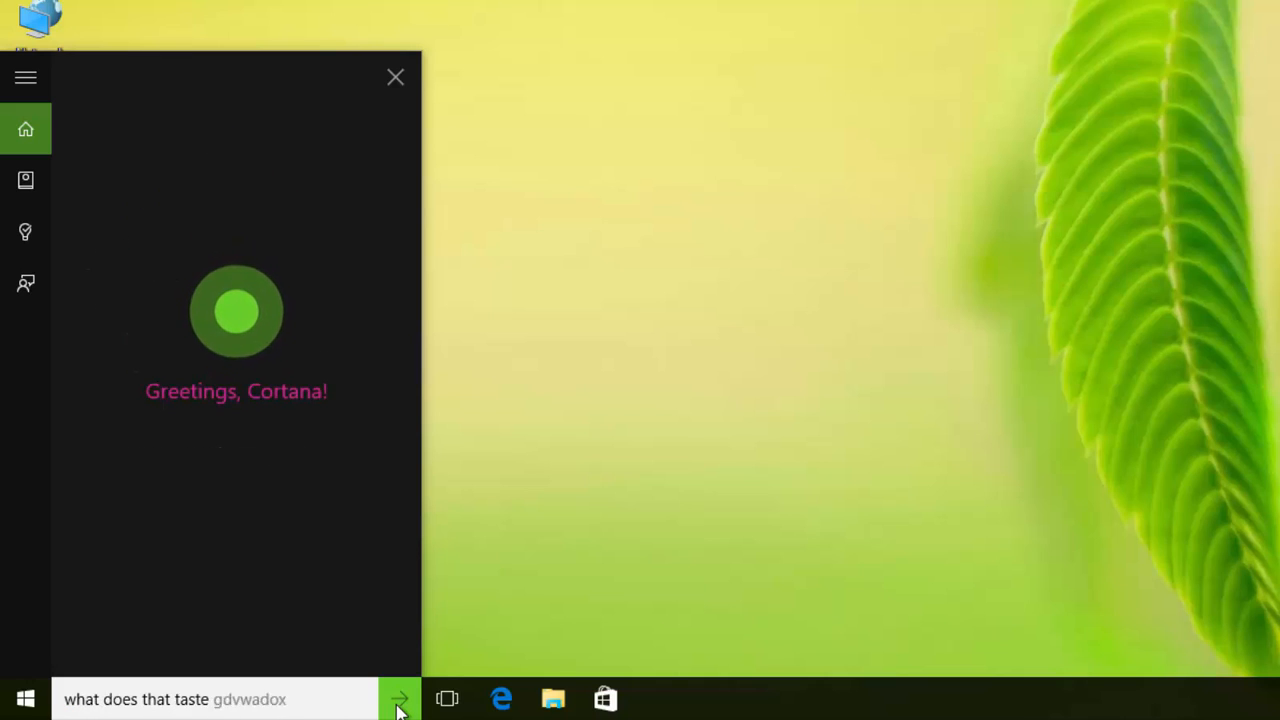
{"action": "left_click", "coordinate": [400, 698]}
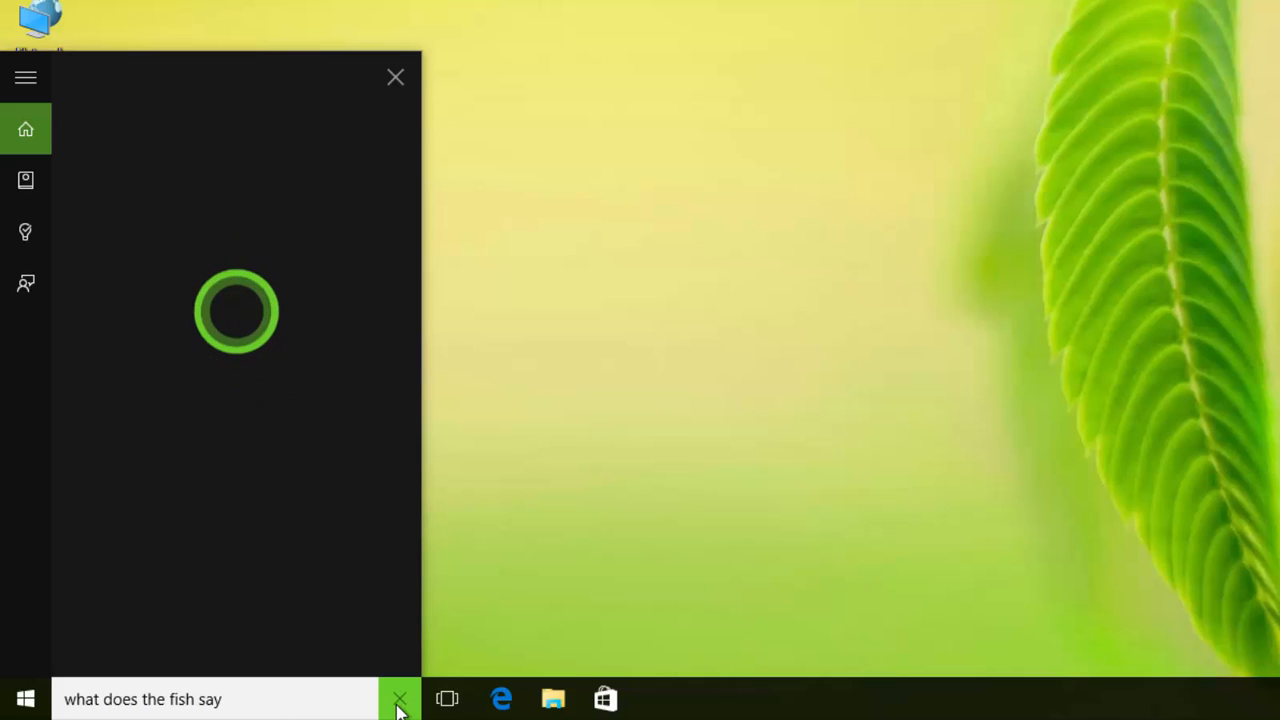